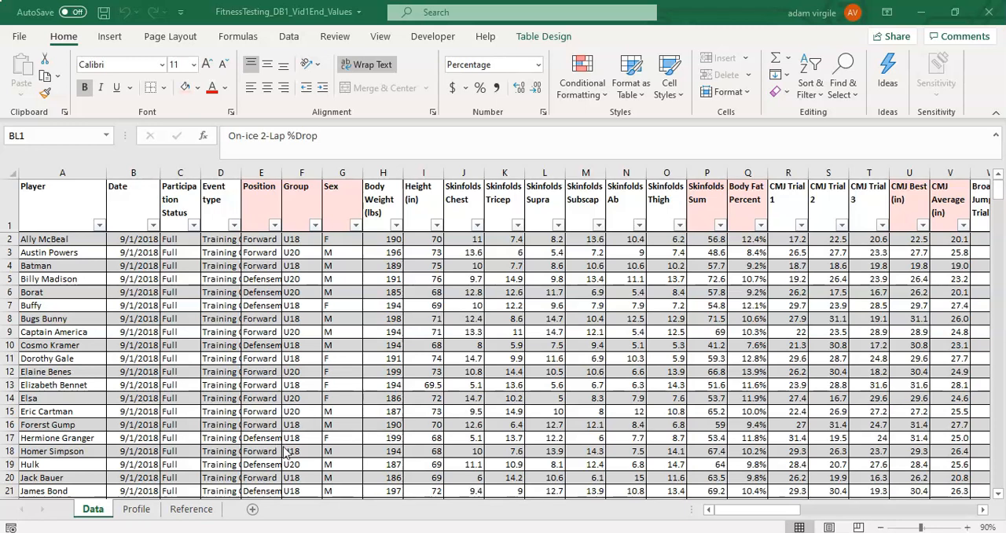
mouse_move(230, 497)
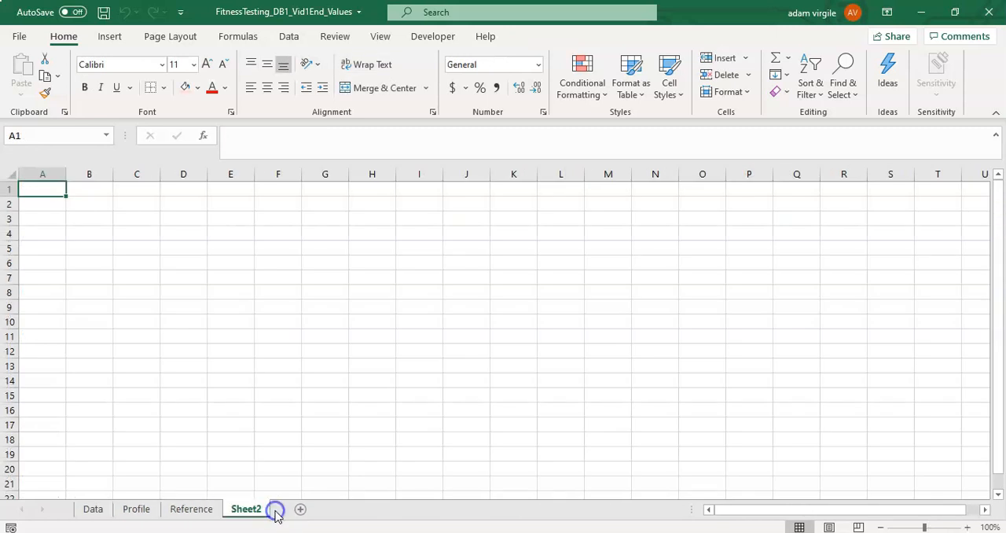
Add a new worksheet and rename the two new sheets 'Team Plan' and 'Player Plan'
click(300, 509)
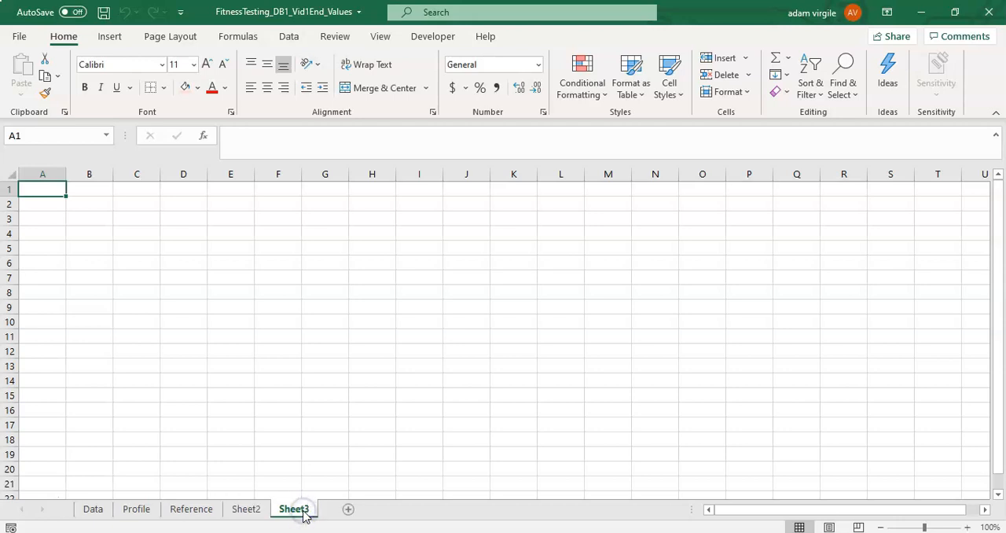
click(245, 510)
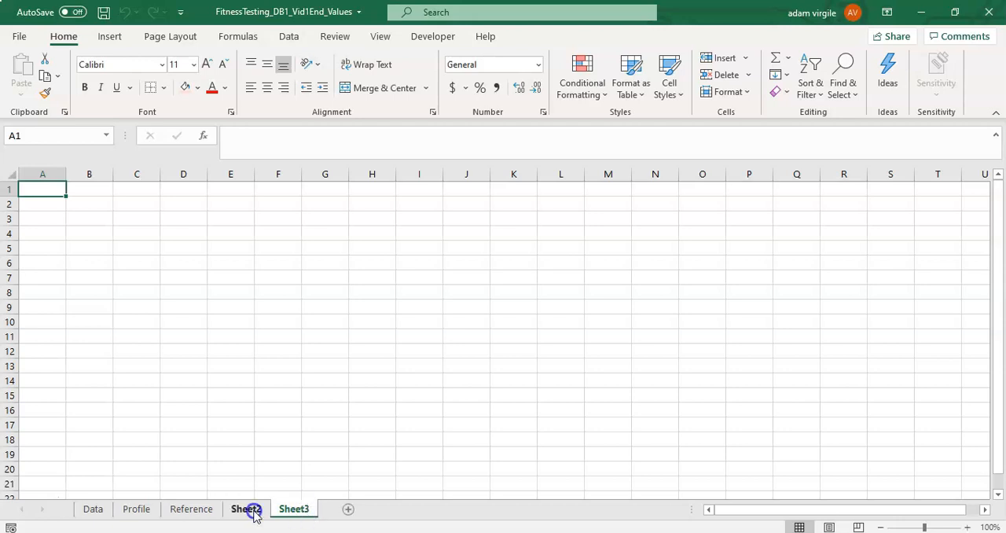
click(246, 509)
text(Team Plan)
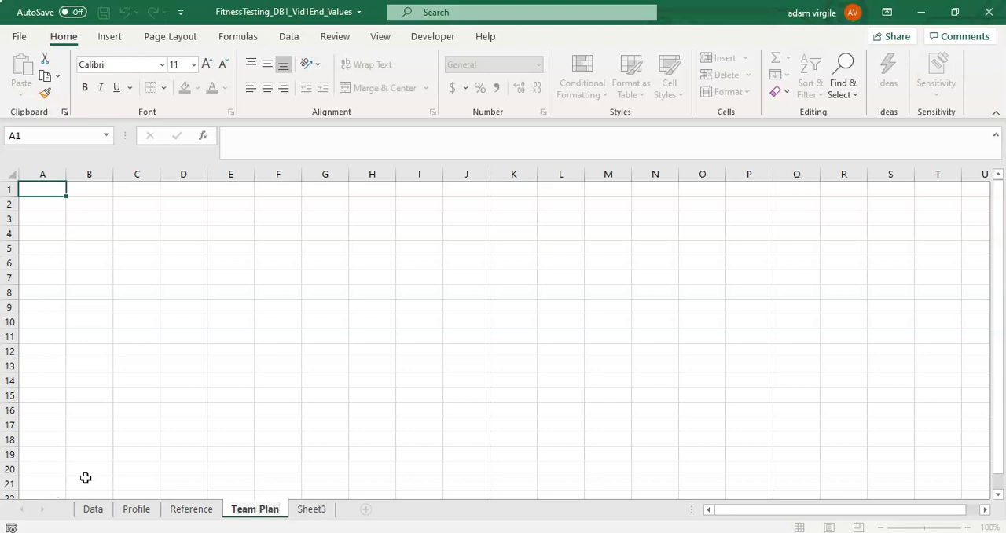
click(311, 509)
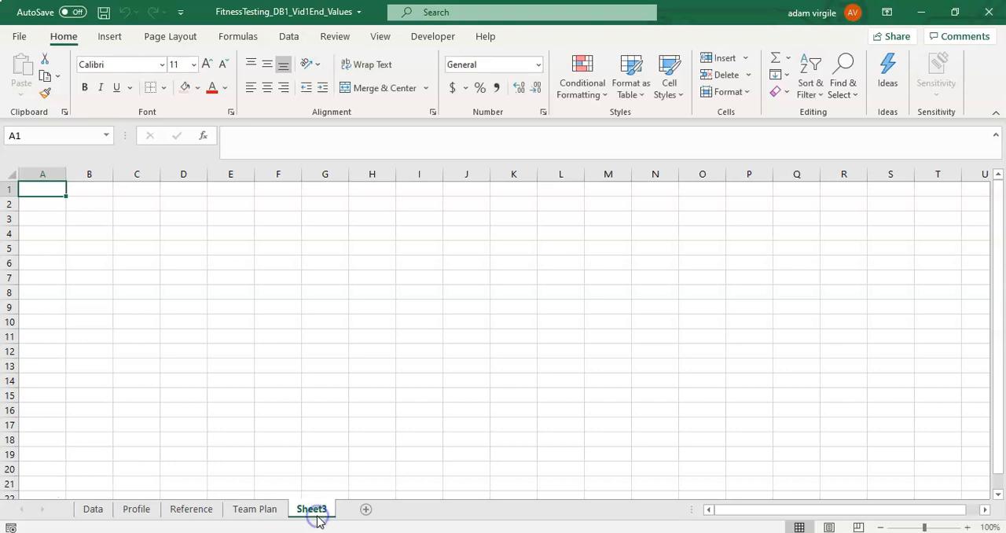
double_click(311, 510)
text(Player Plan)
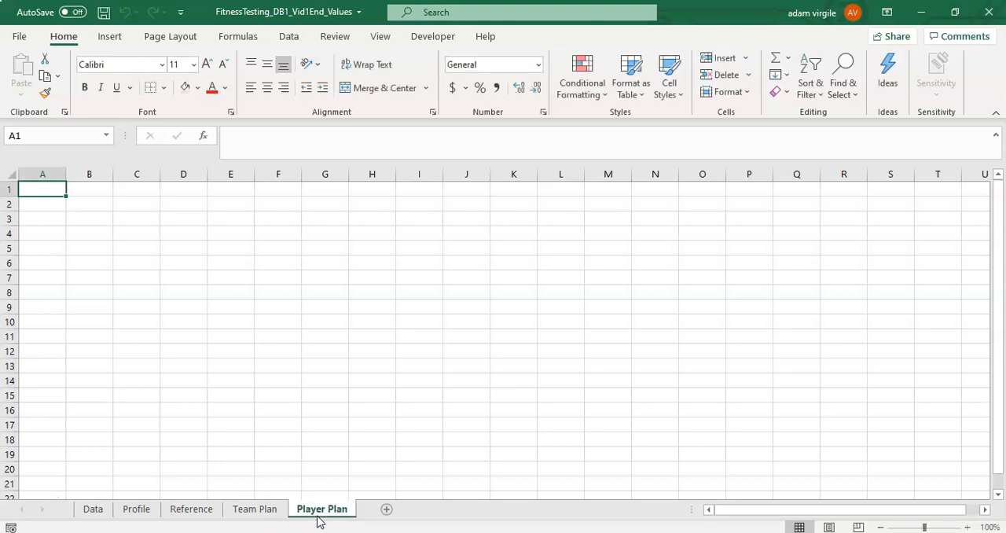
mouse_move(242, 526)
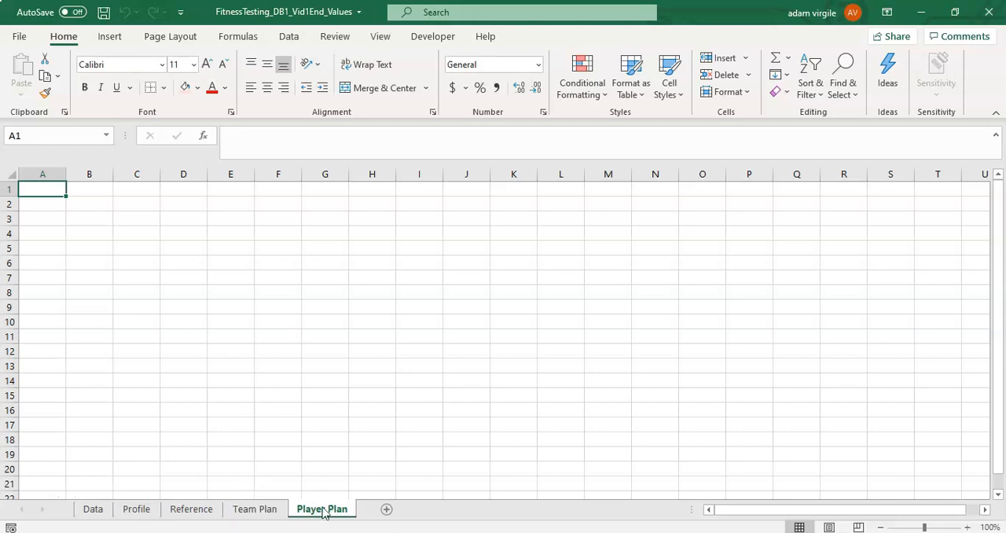
mouse_move(290, 387)
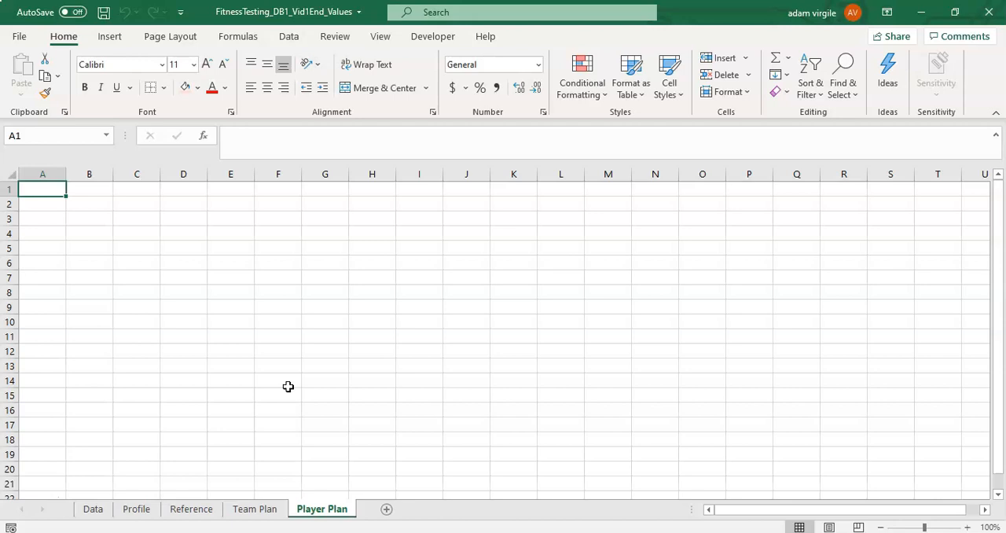
mouse_move(541, 233)
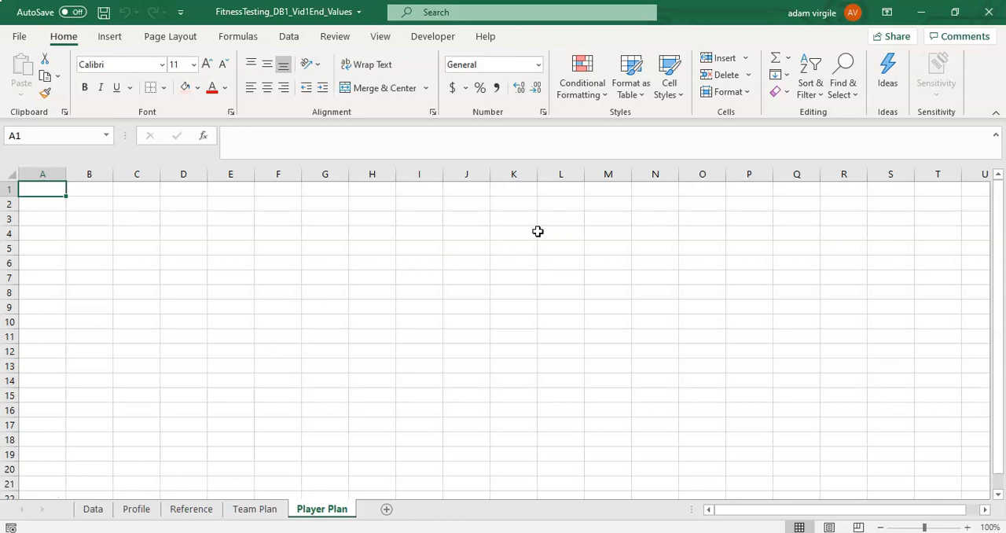
mouse_move(358, 293)
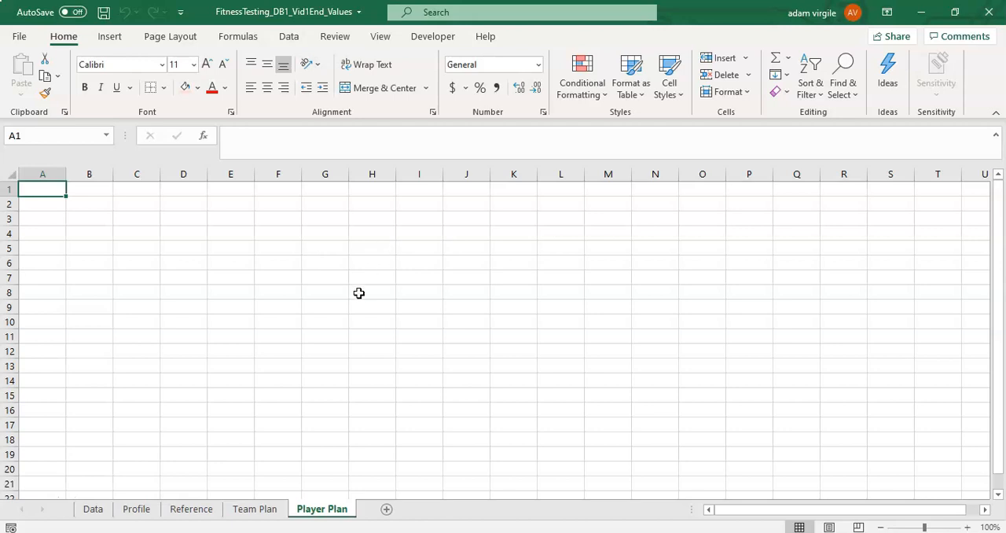
mouse_move(324, 405)
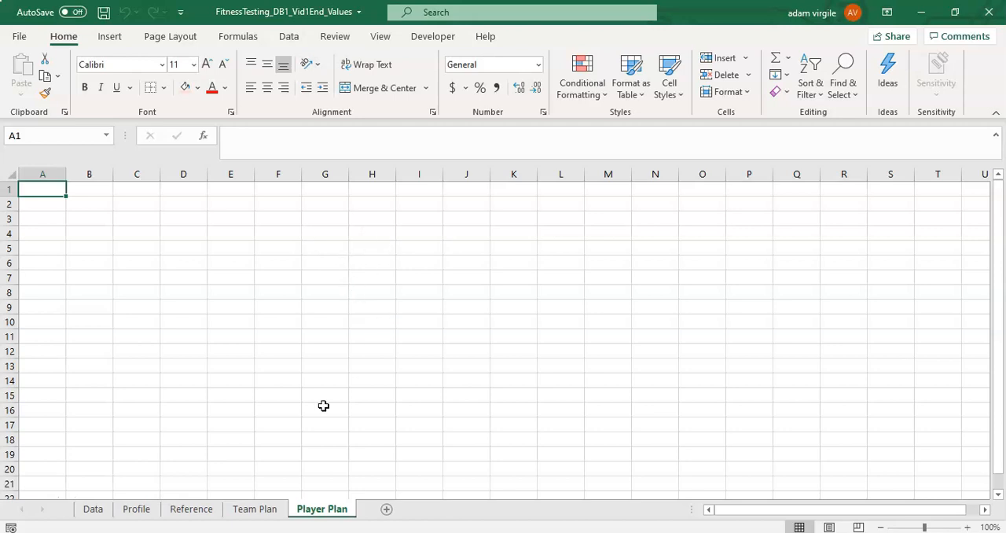
mouse_move(199, 419)
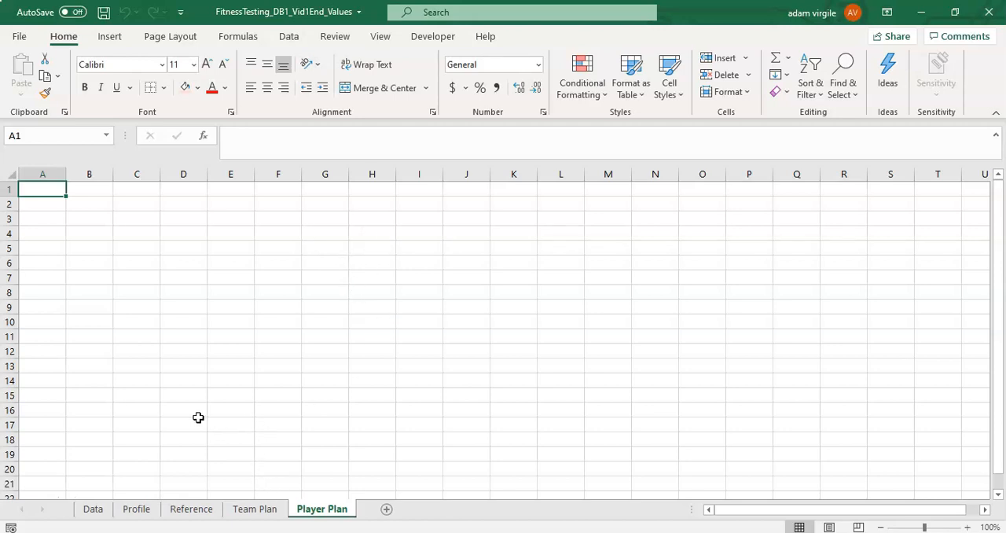
mouse_move(181, 359)
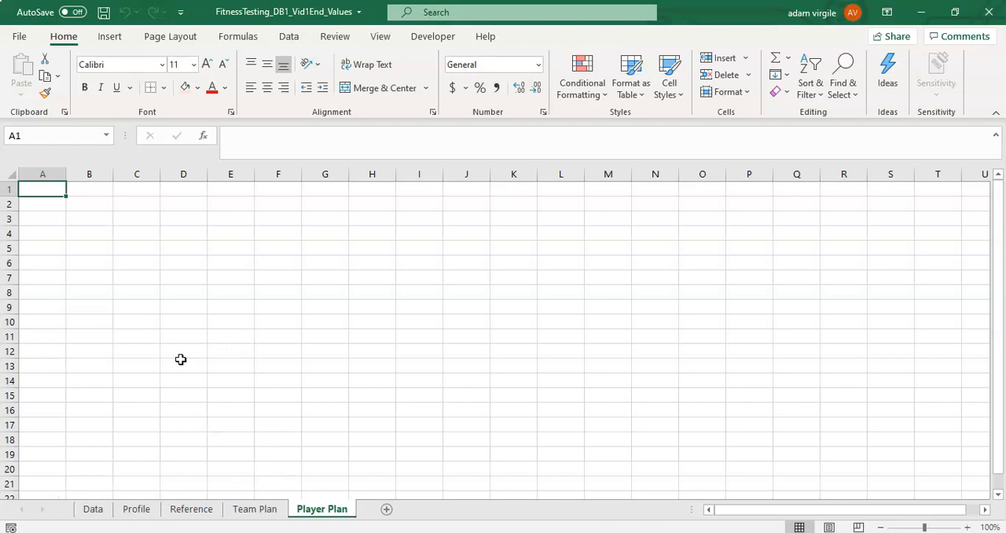
mouse_move(258, 469)
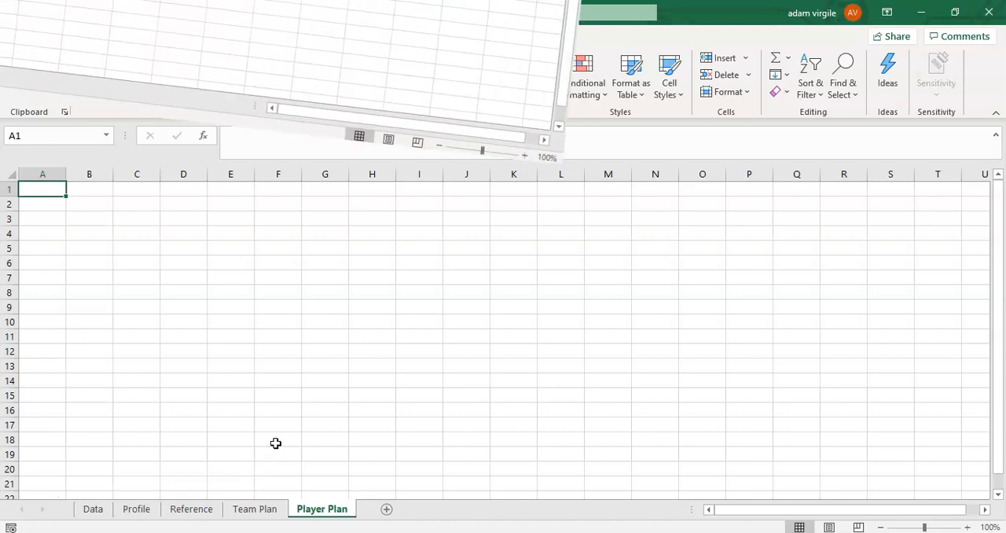
click(254, 510)
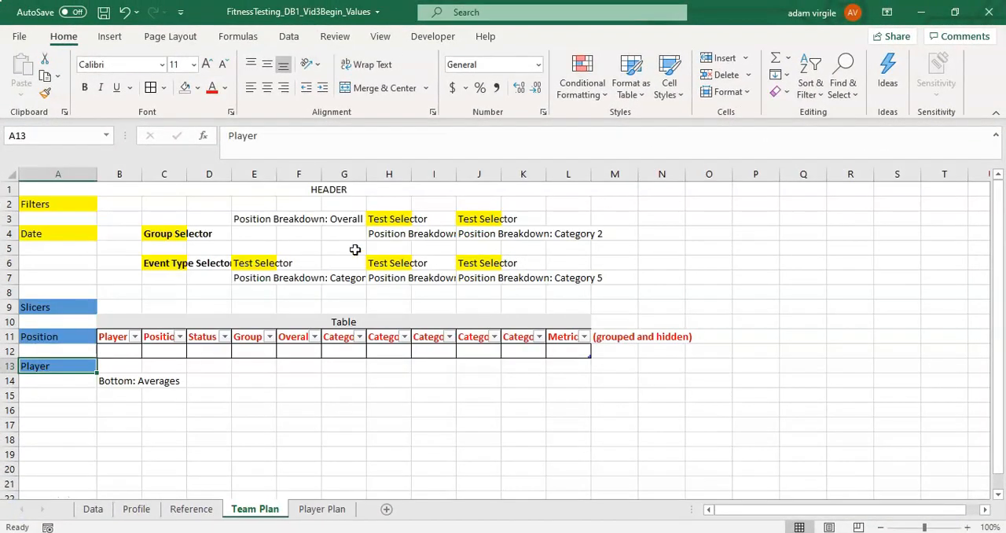
mouse_move(343, 271)
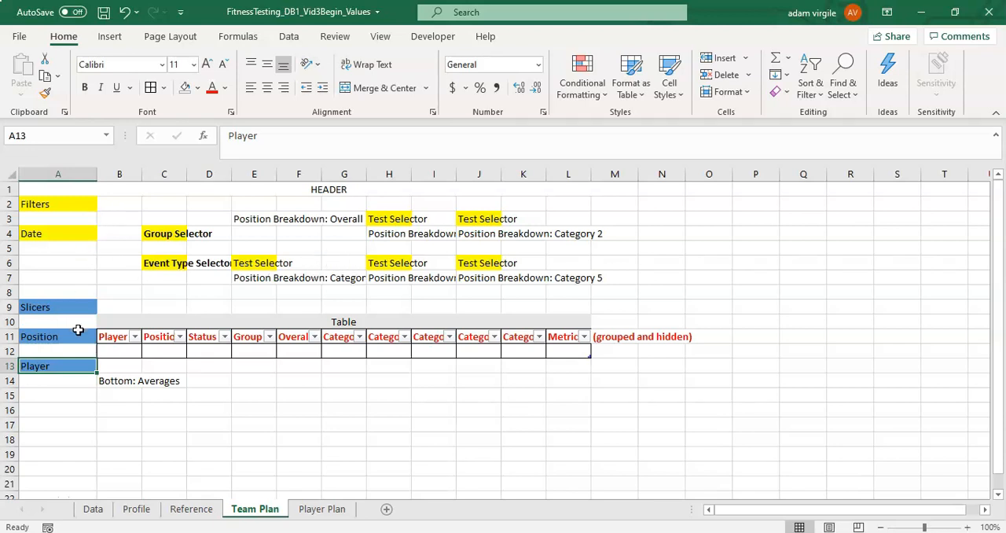
mouse_move(189, 299)
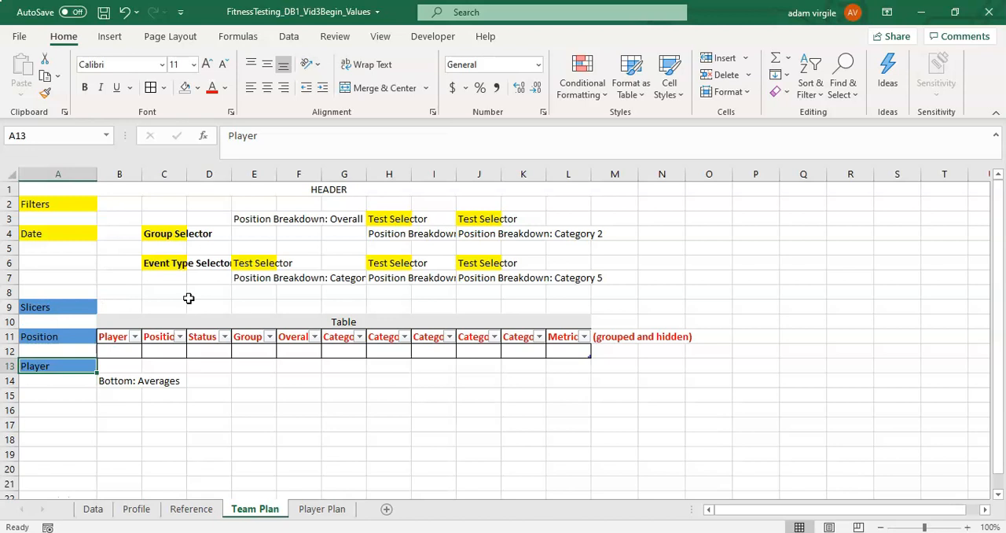
mouse_move(160, 255)
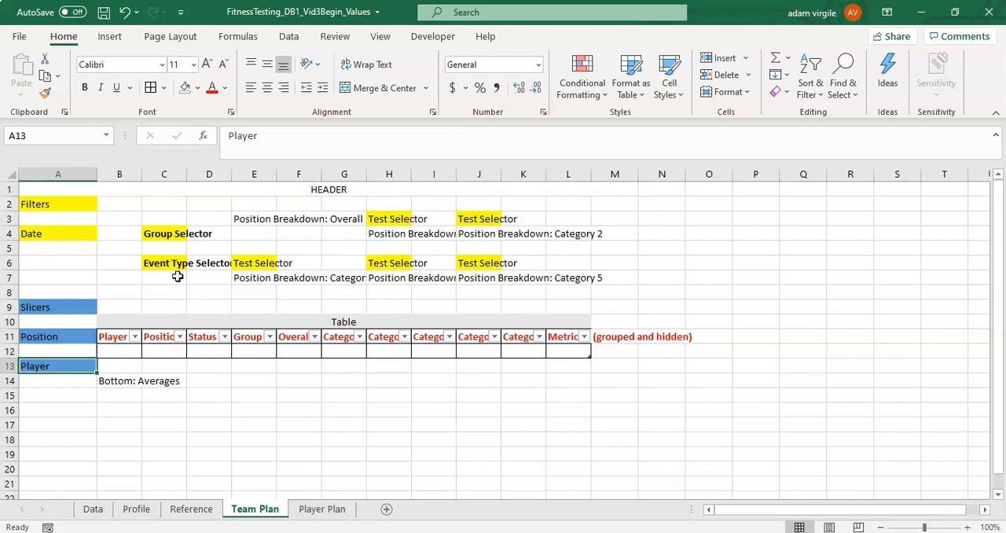
mouse_move(100, 258)
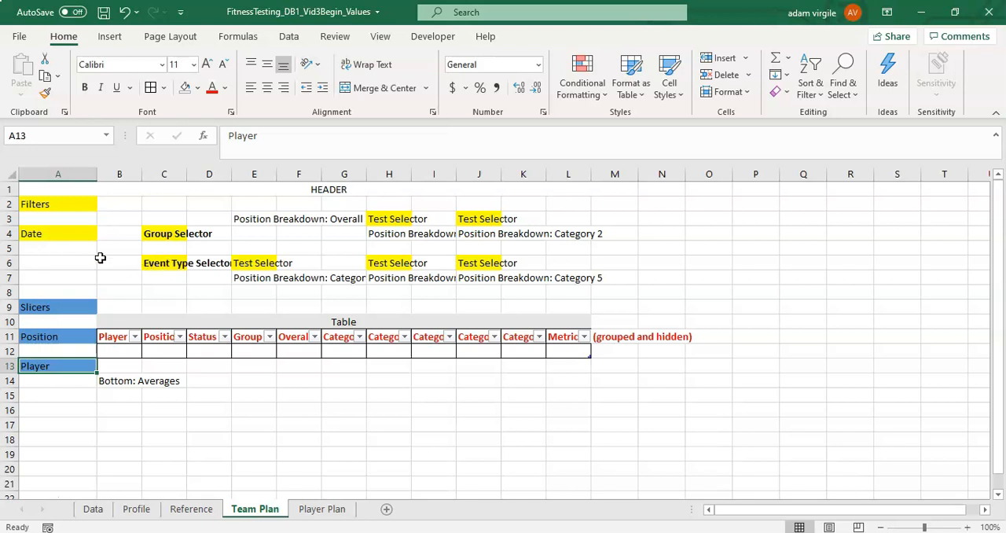
mouse_move(251, 527)
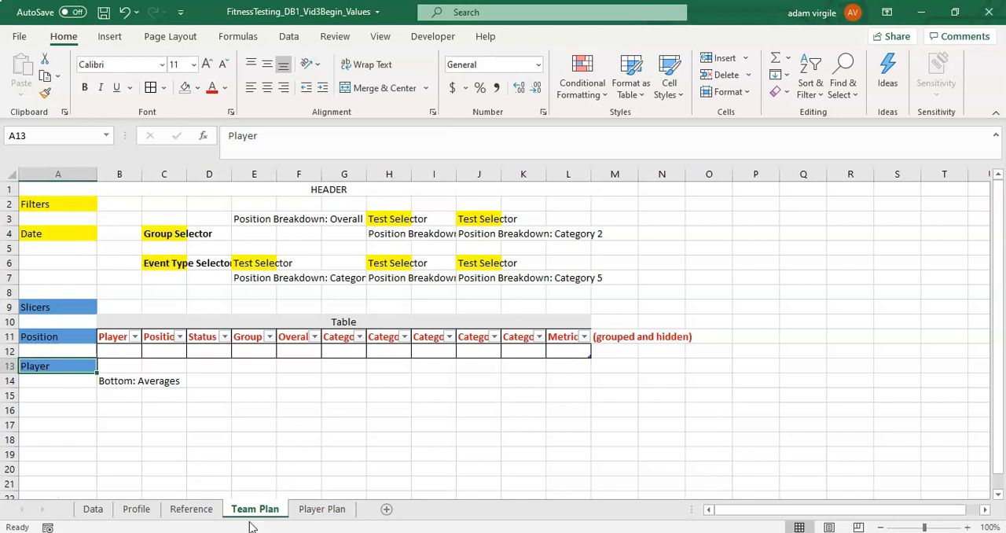
mouse_move(83, 258)
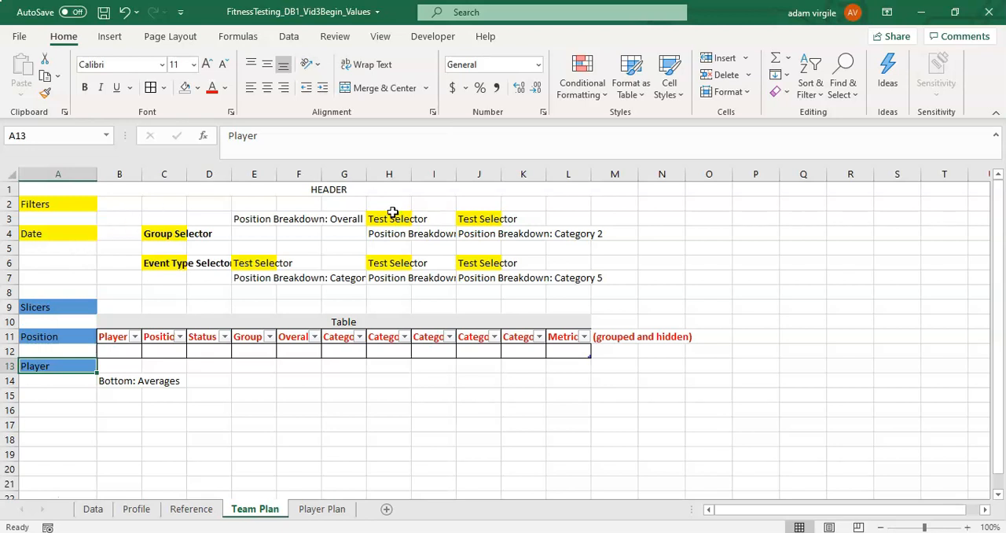
mouse_move(279, 327)
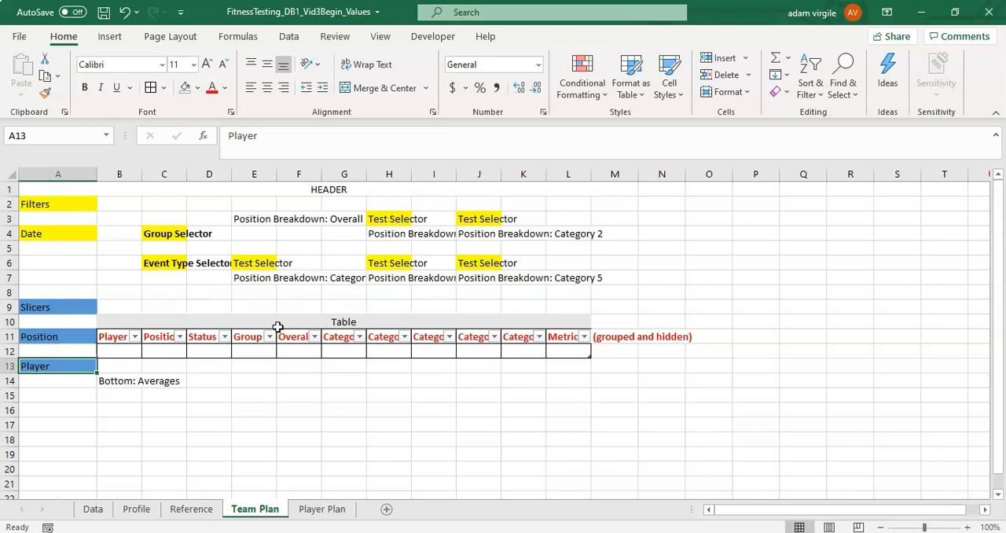
mouse_move(320, 249)
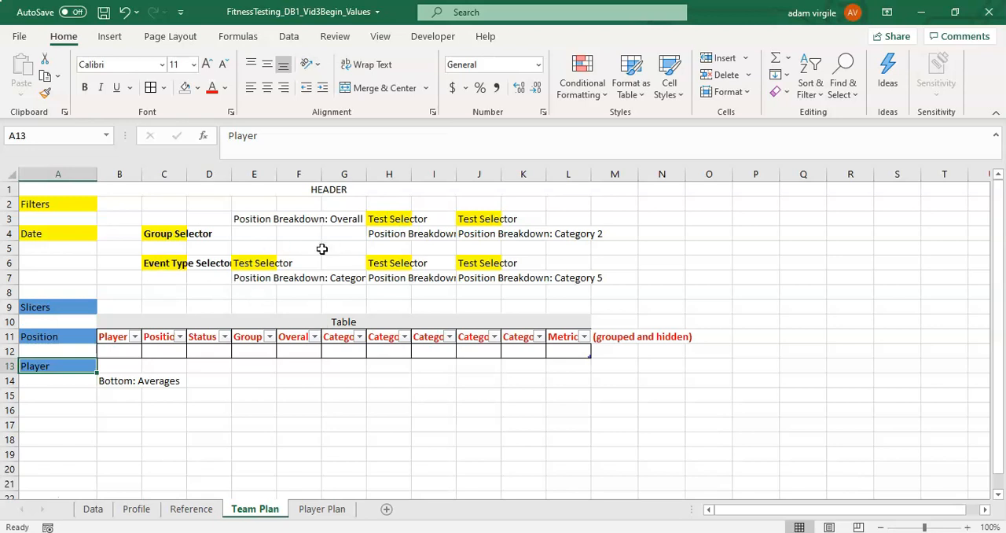
mouse_move(302, 316)
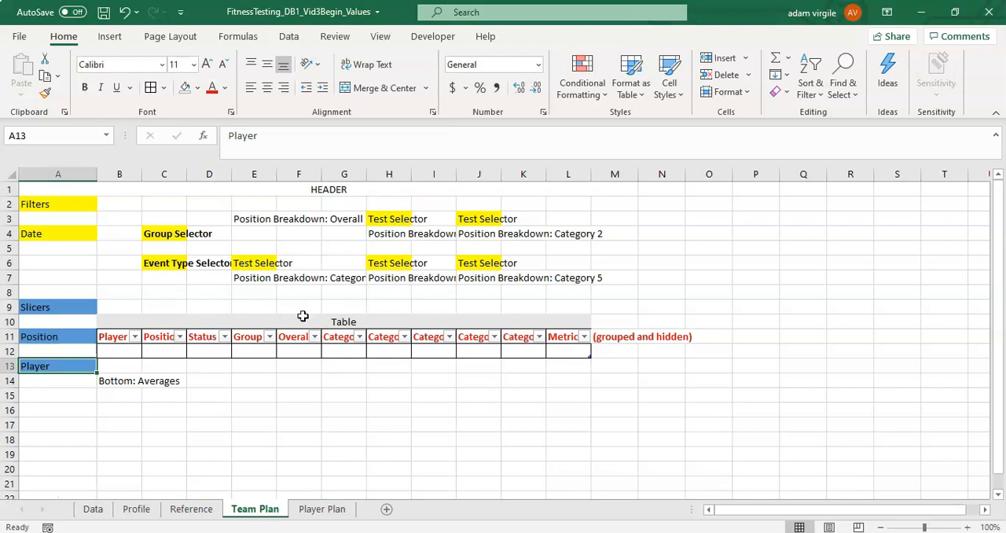
mouse_move(273, 351)
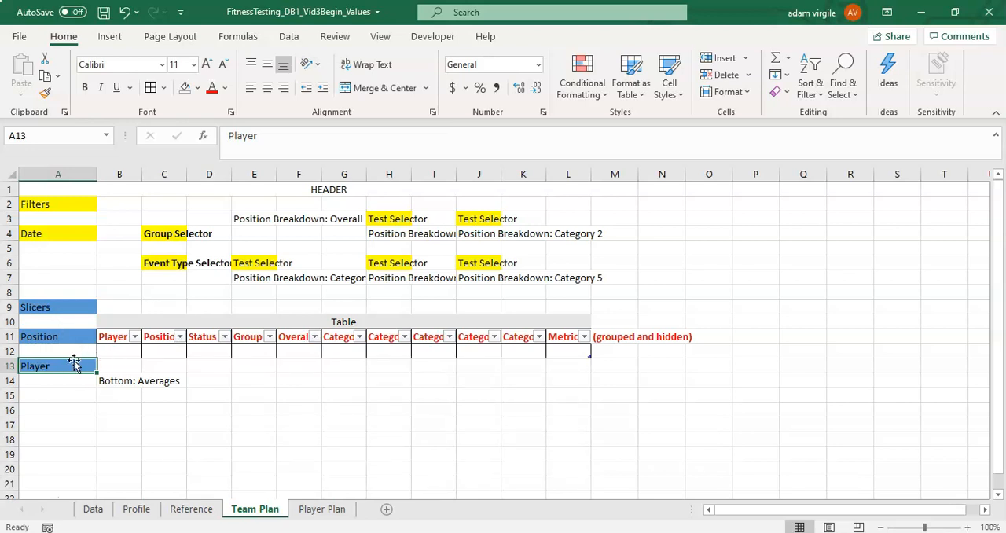
mouse_move(299, 358)
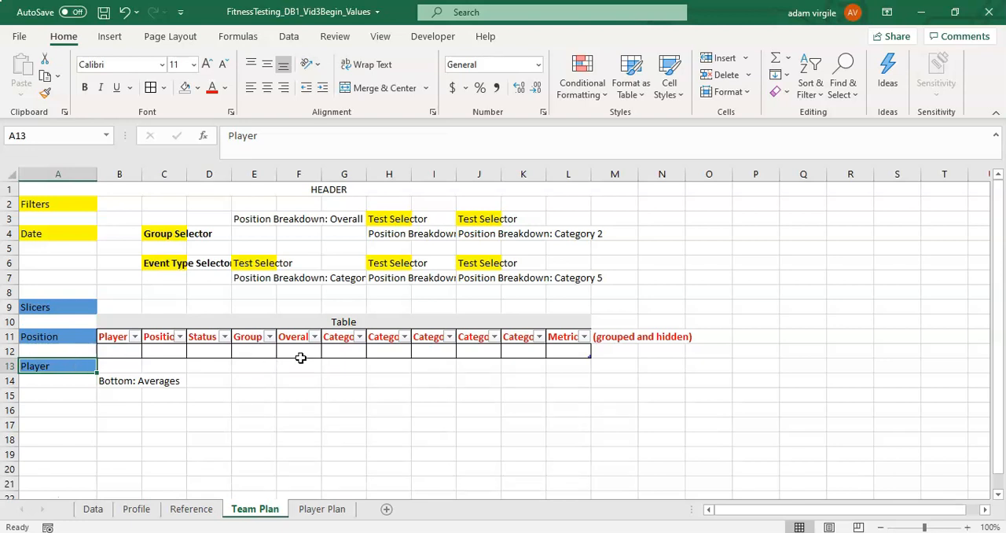
mouse_move(75, 250)
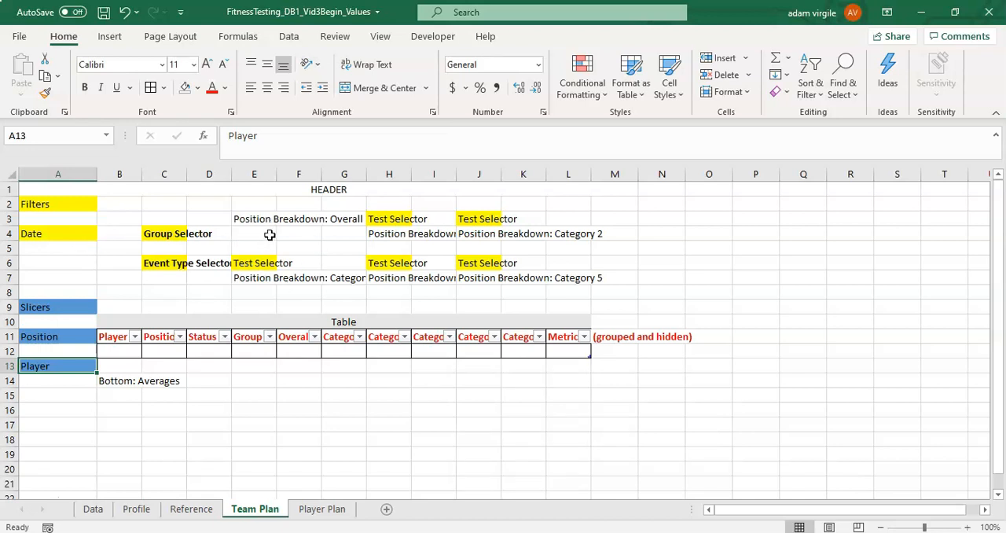
mouse_move(308, 220)
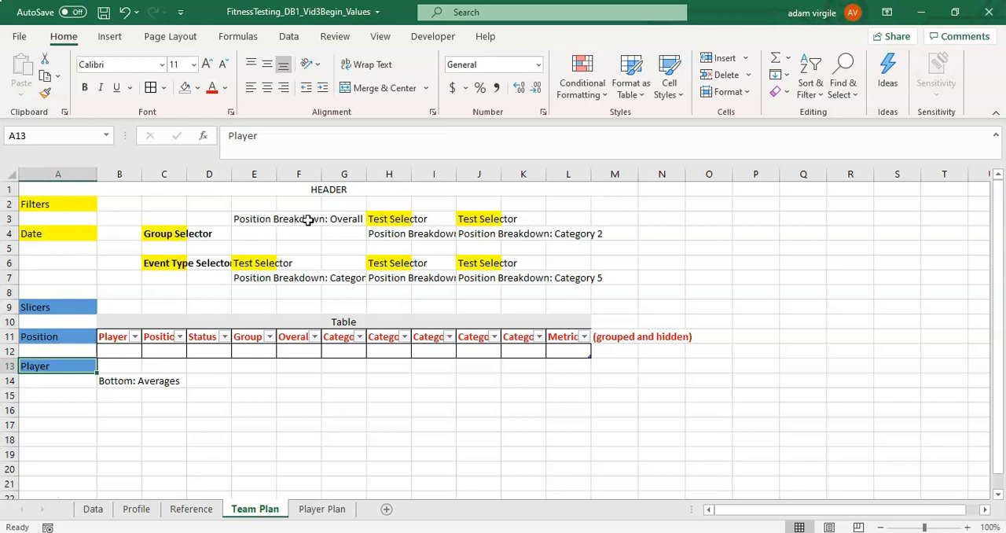
mouse_move(299, 267)
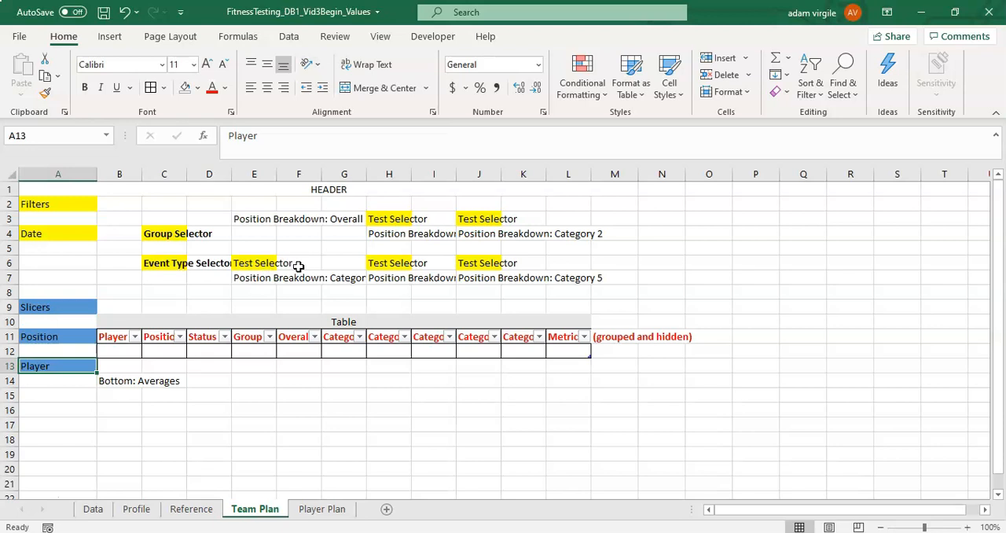
mouse_move(271, 263)
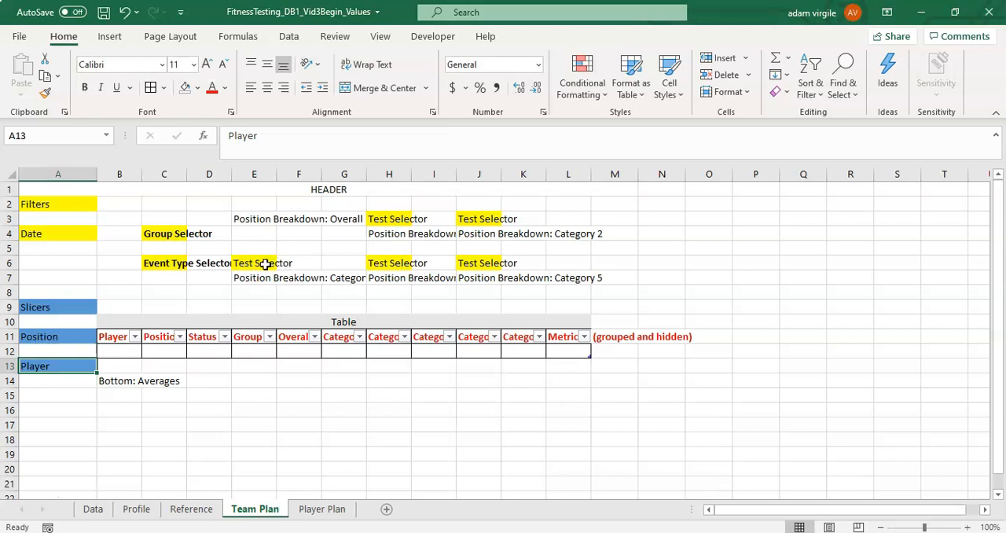
click(254, 263)
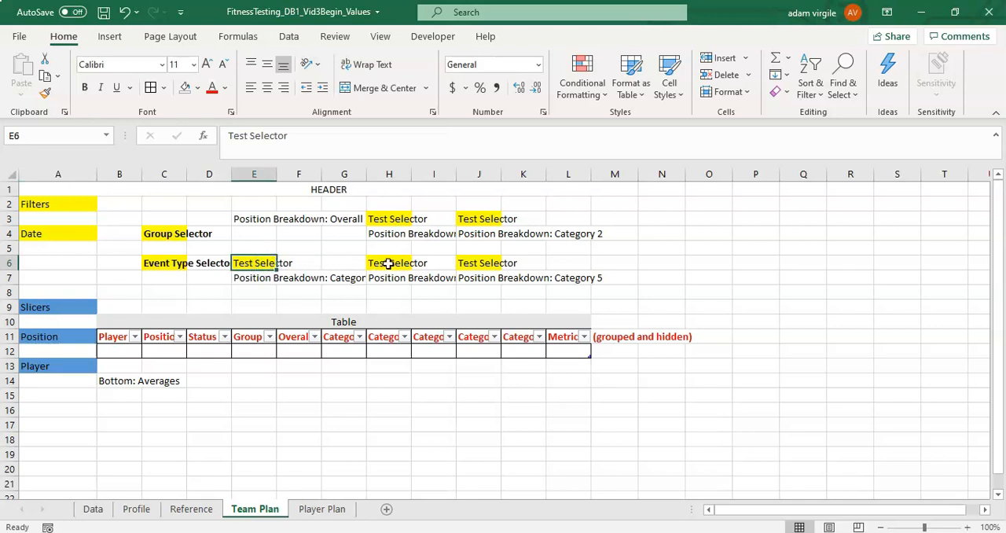
click(389, 262)
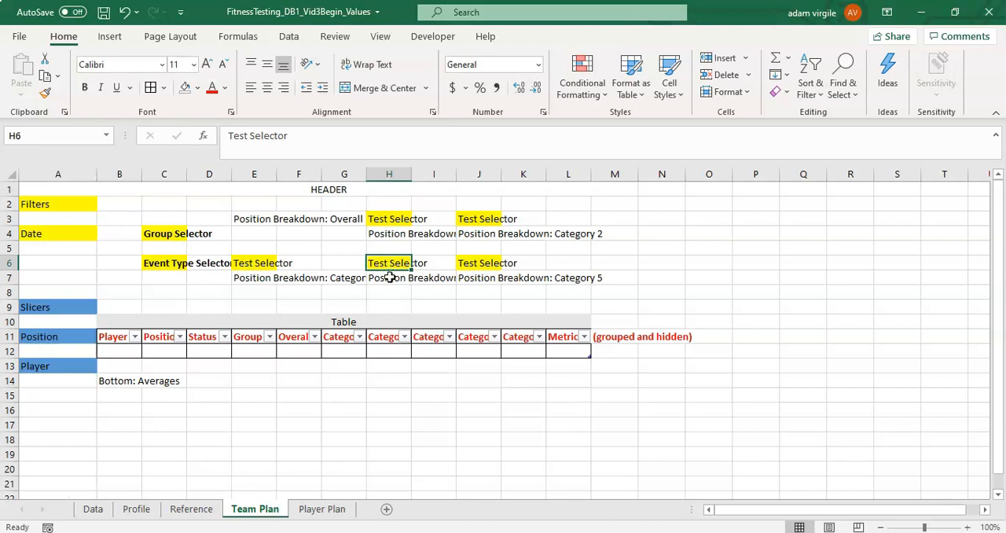
mouse_move(390, 263)
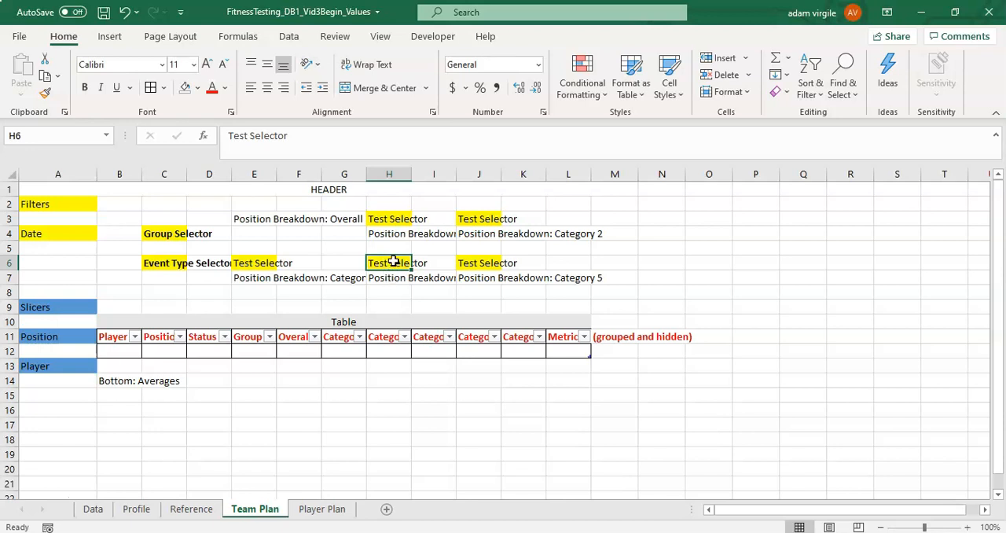
mouse_move(381, 293)
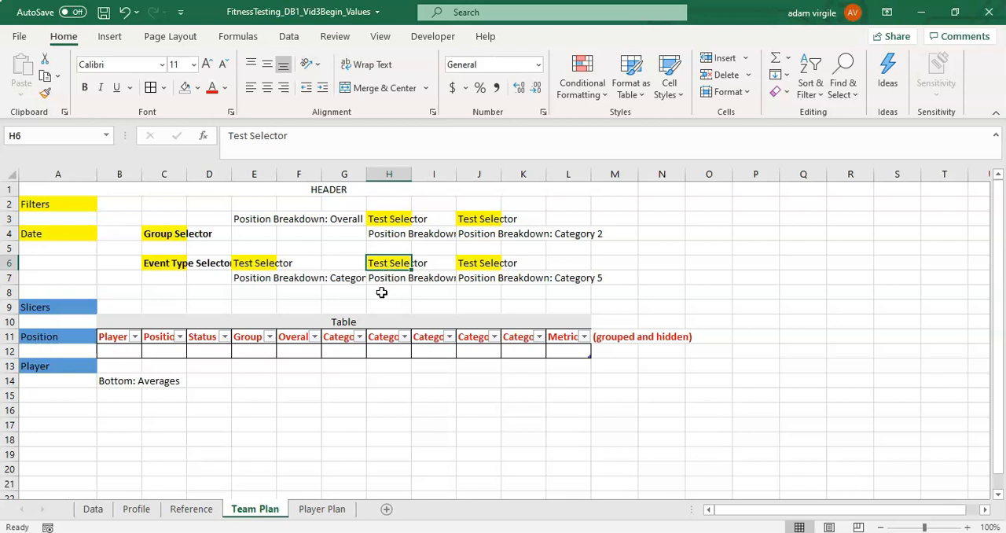
mouse_move(388, 305)
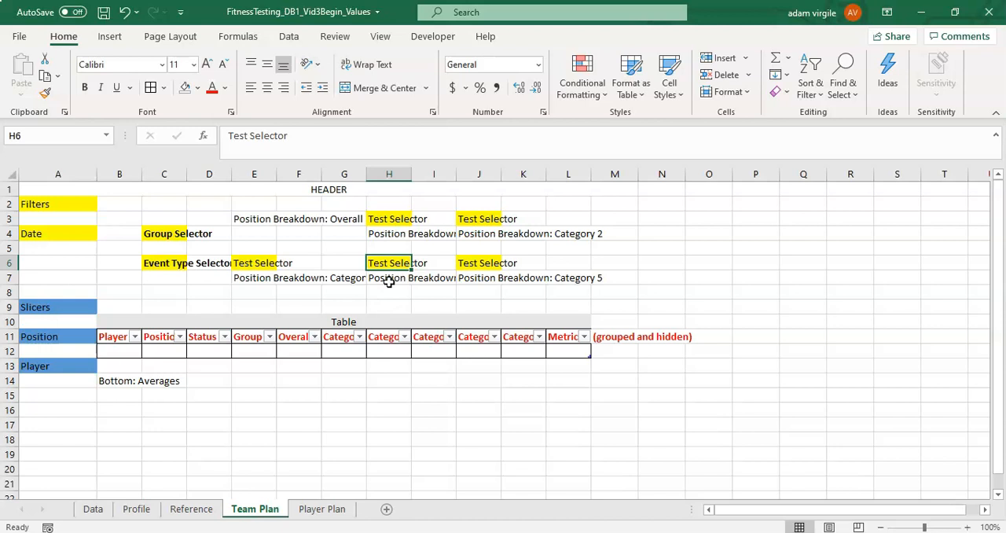
mouse_move(187, 258)
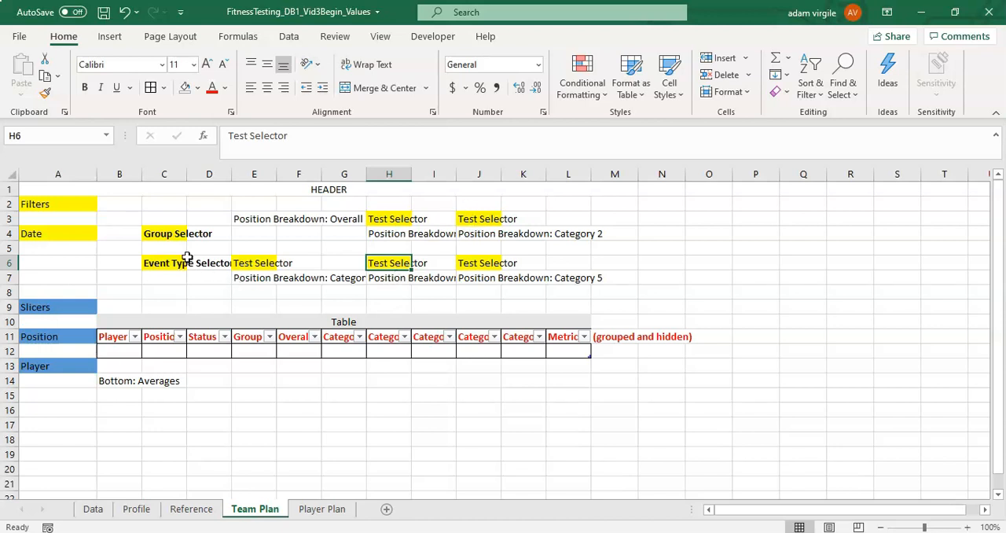
click(164, 248)
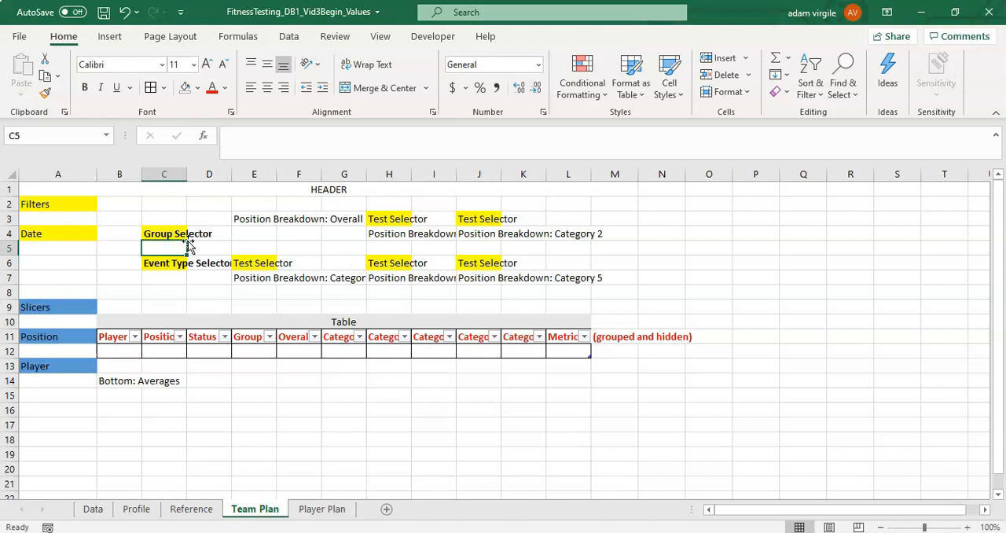
click(163, 233)
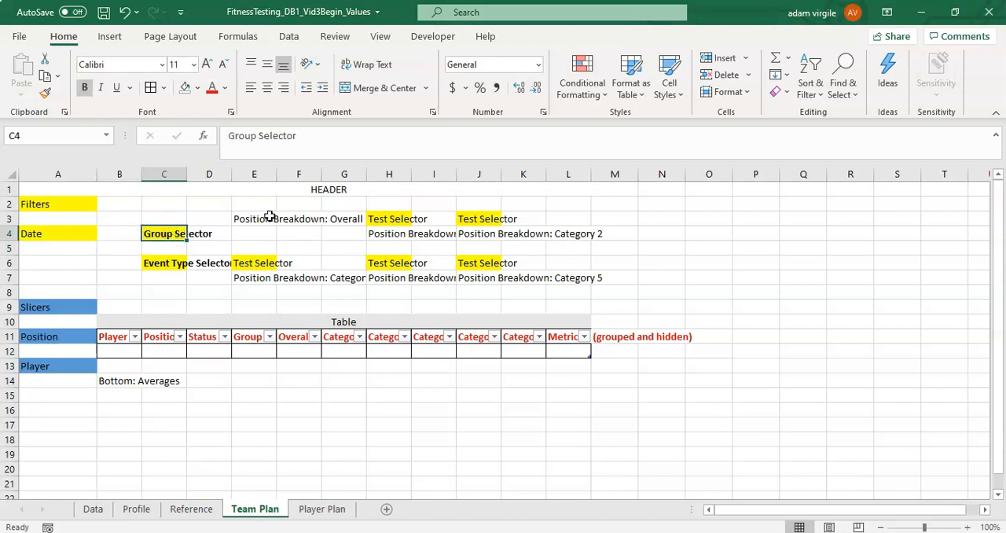
mouse_move(266, 230)
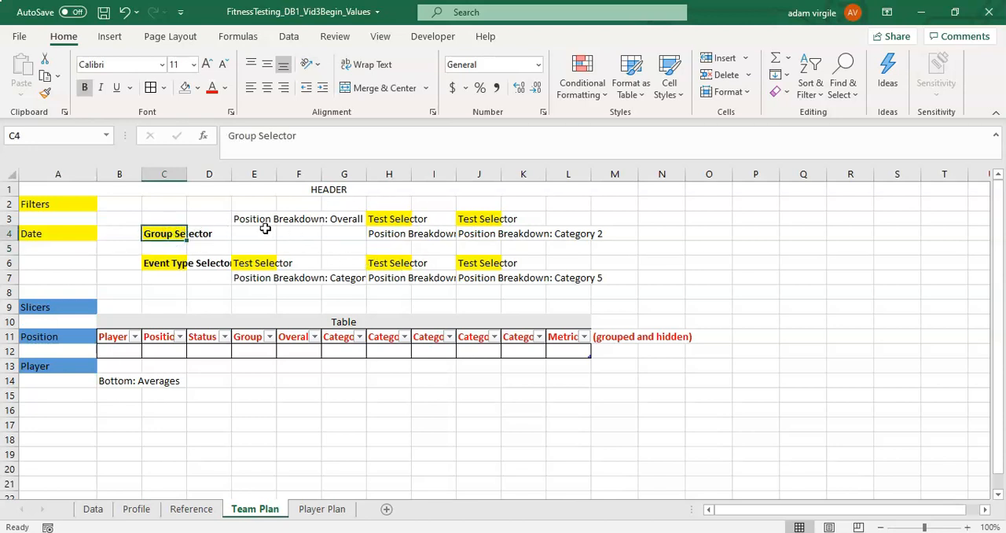
mouse_move(188, 255)
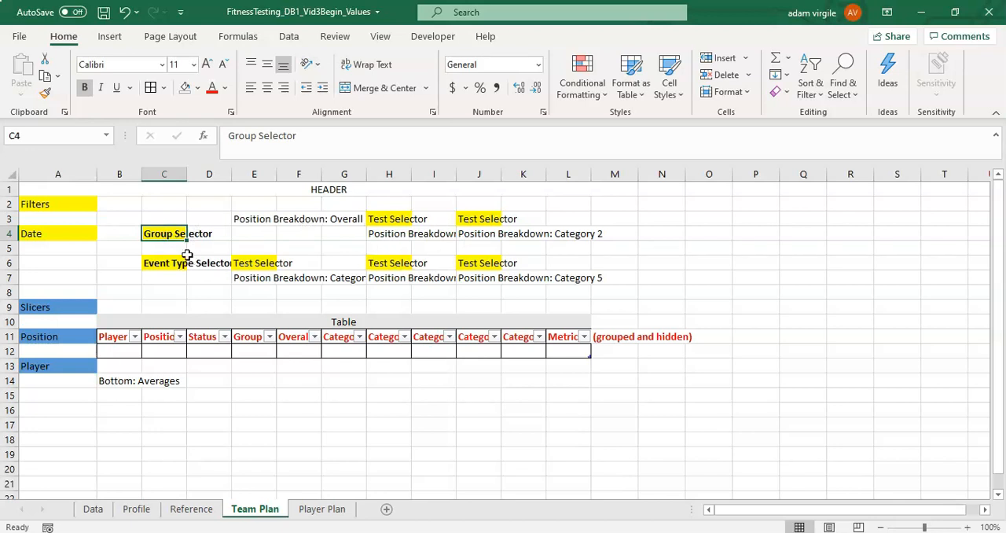
mouse_move(260, 227)
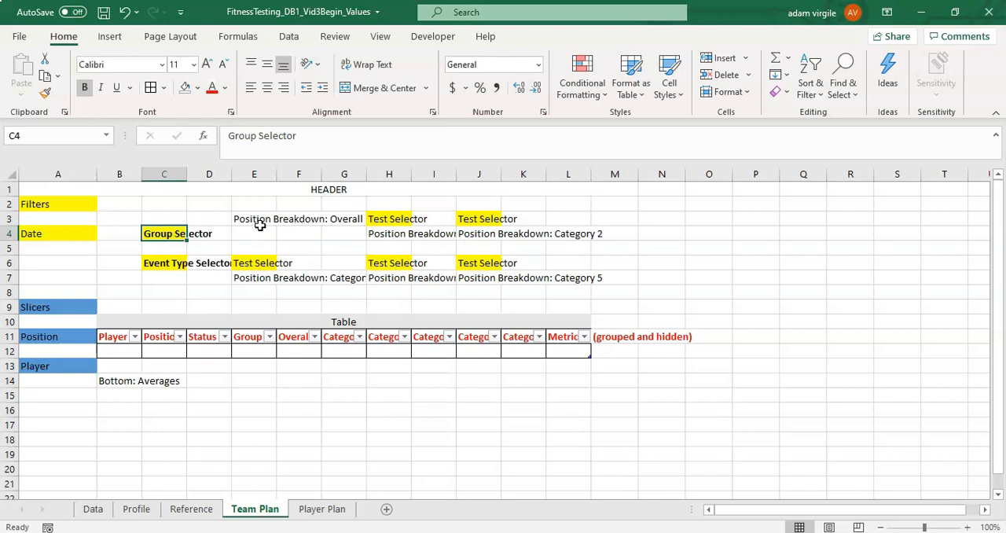
mouse_move(409, 242)
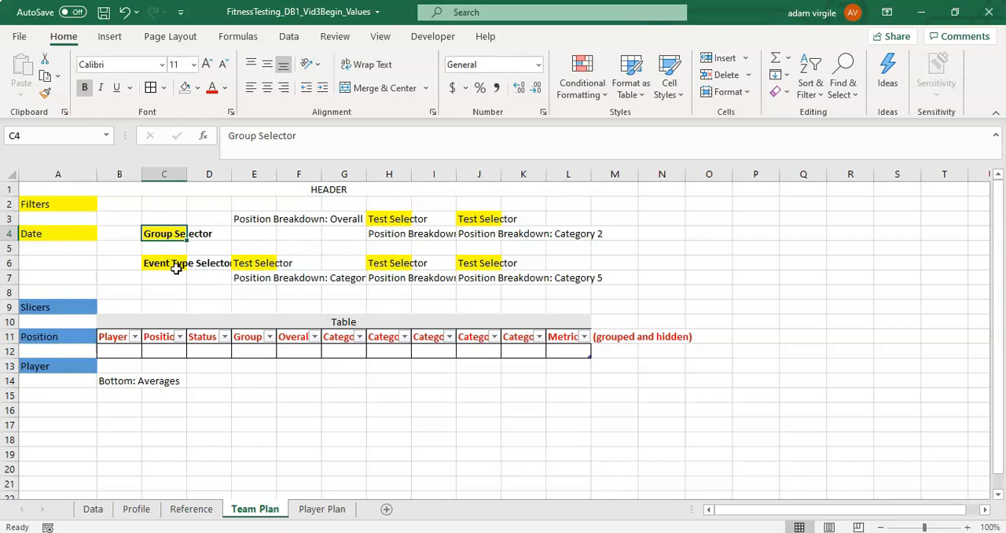
click(164, 262)
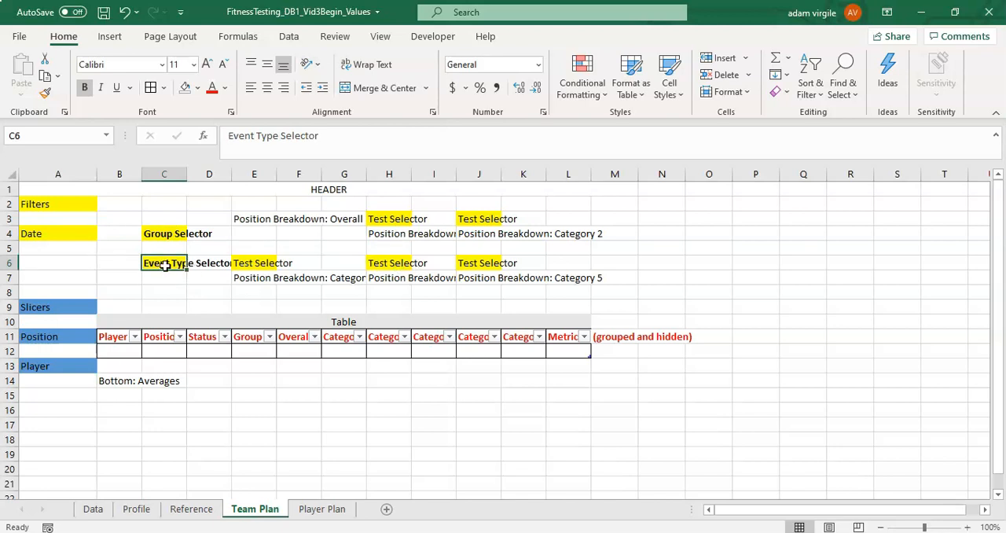
mouse_move(47, 258)
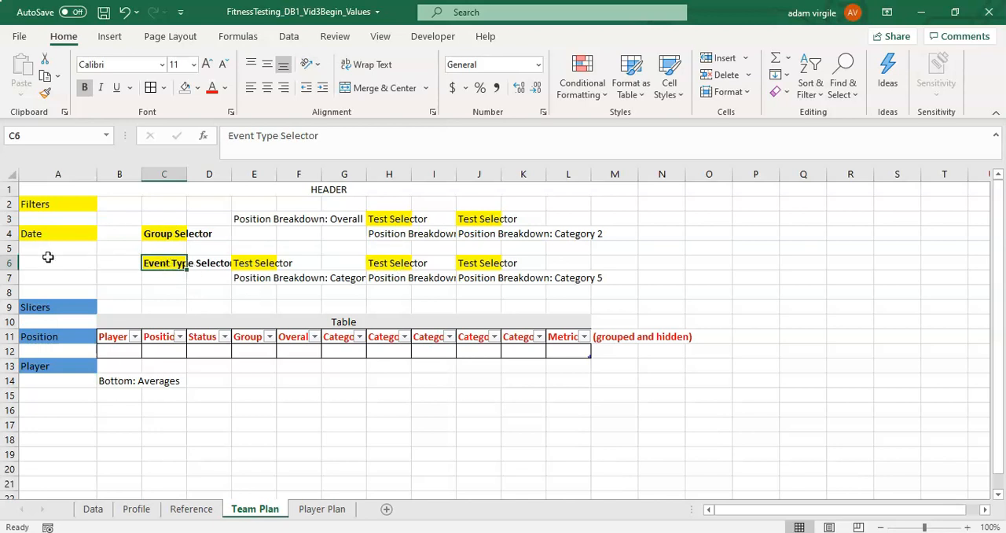
click(57, 249)
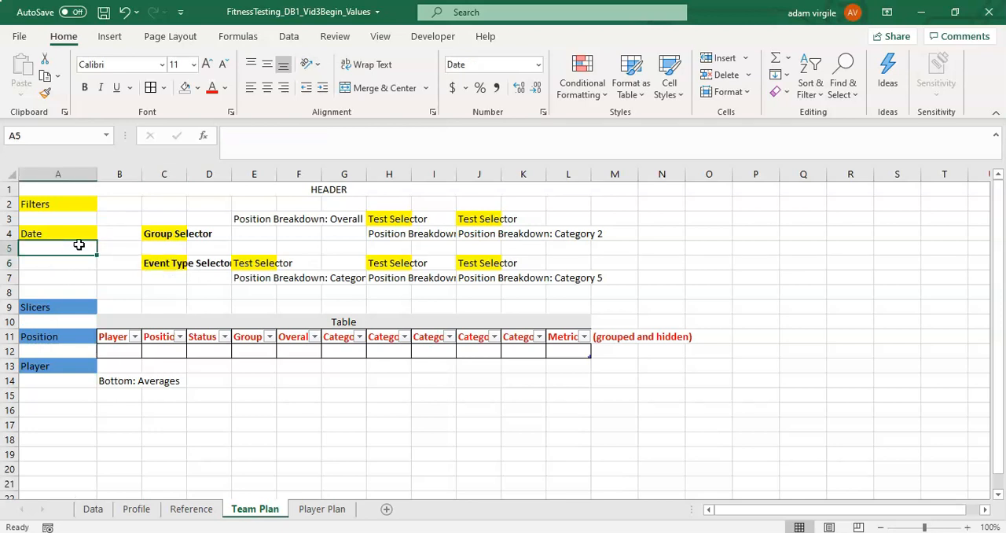
click(163, 262)
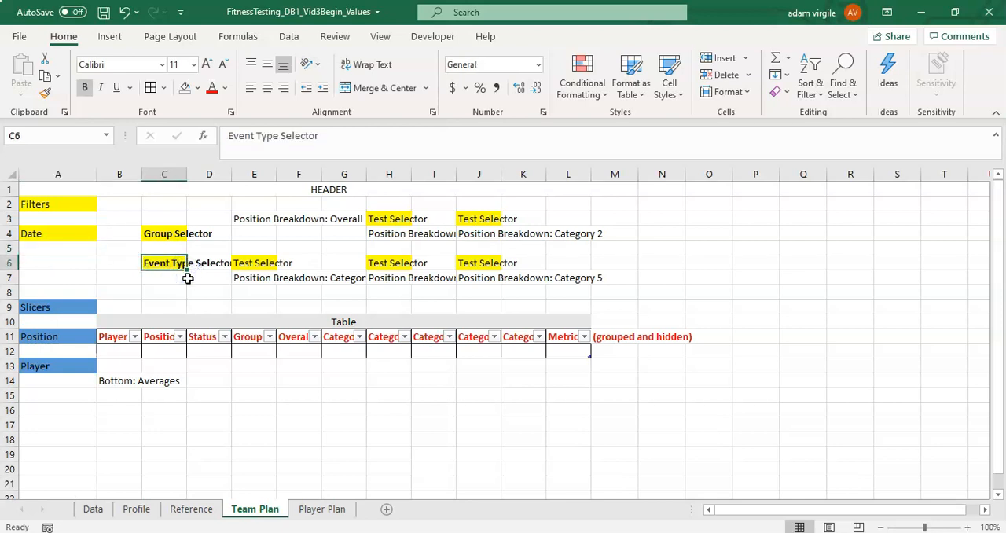
mouse_move(277, 214)
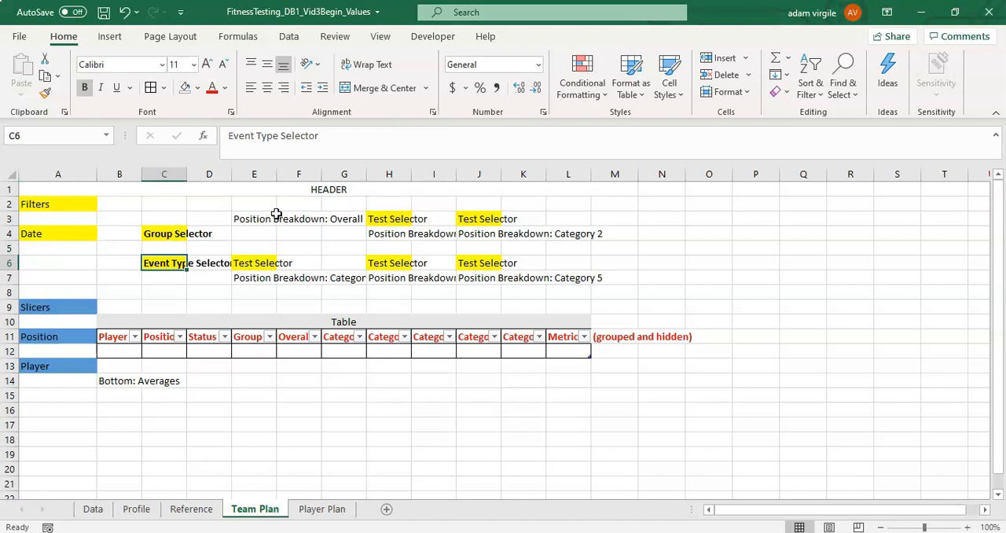
mouse_move(374, 509)
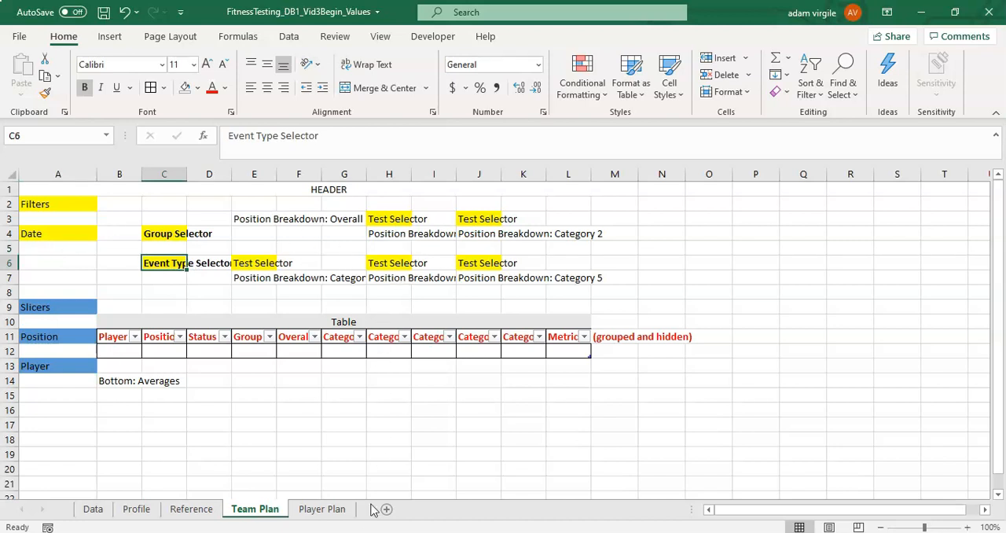
click(321, 510)
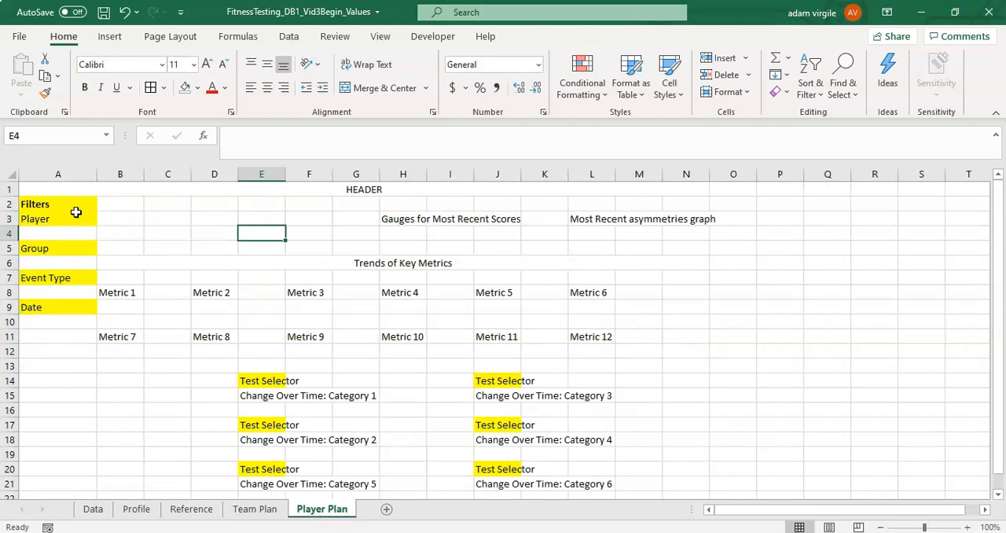
mouse_move(74, 220)
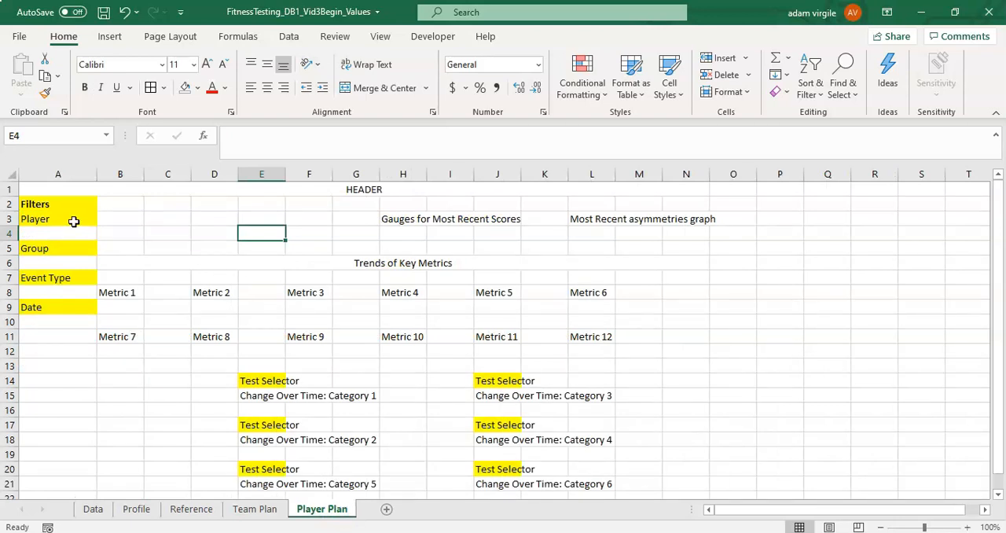
click(35, 219)
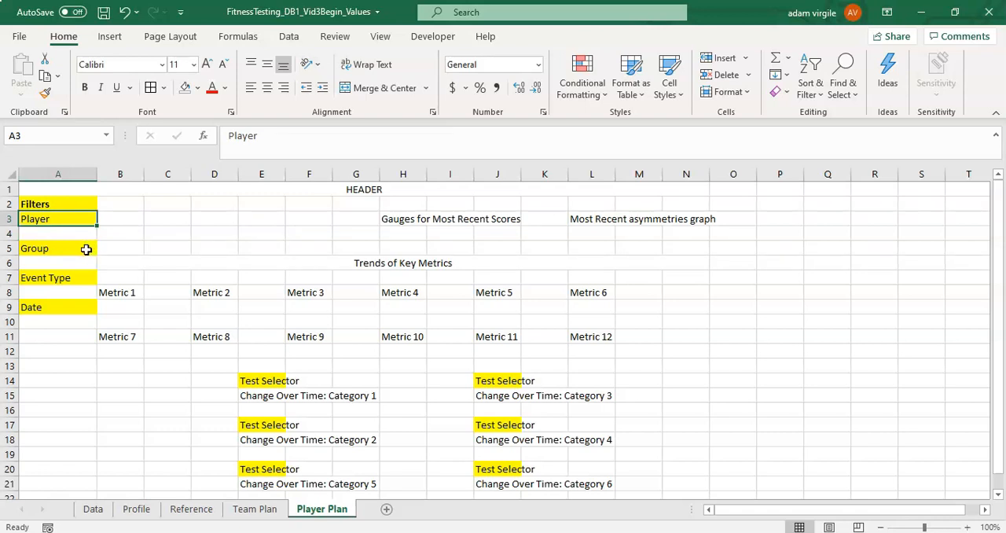
click(57, 248)
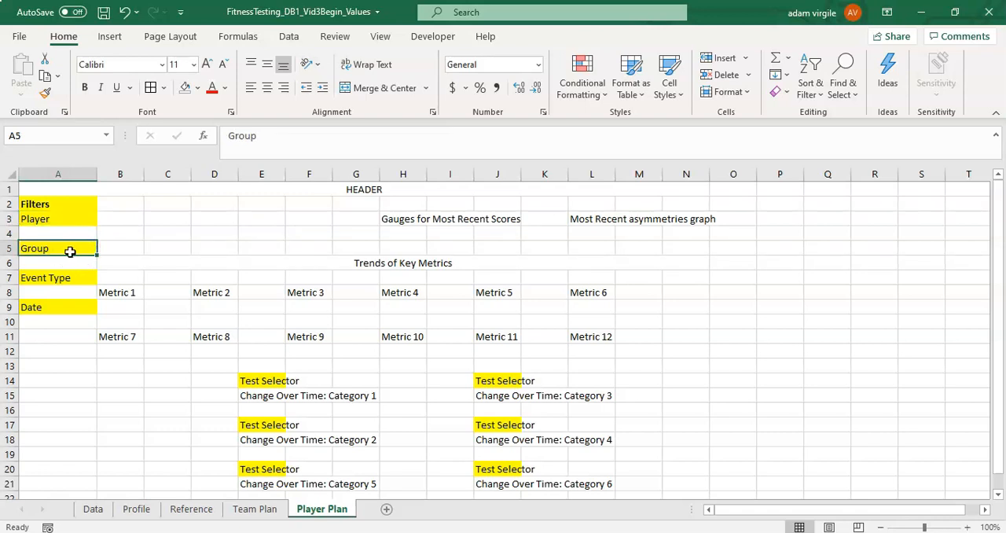
mouse_move(69, 226)
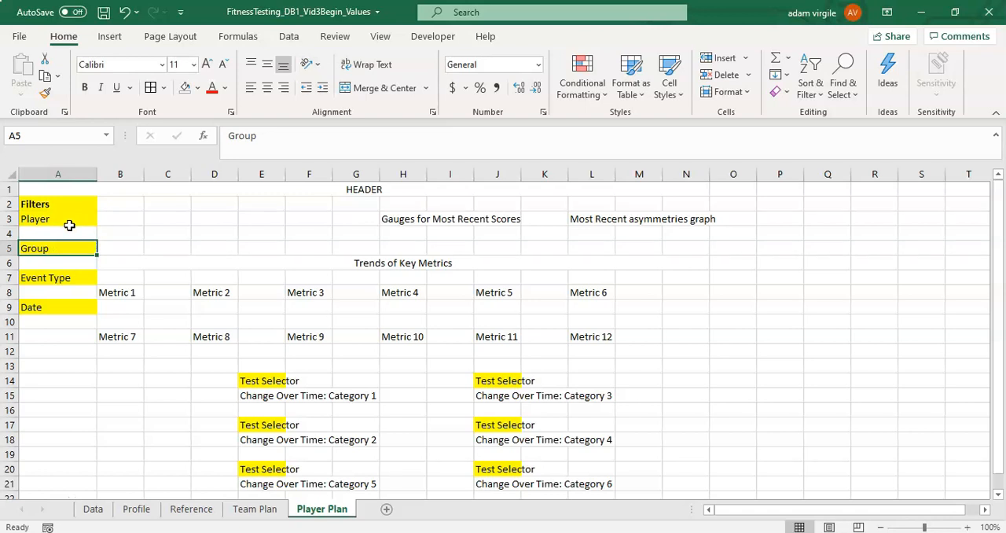
mouse_move(71, 268)
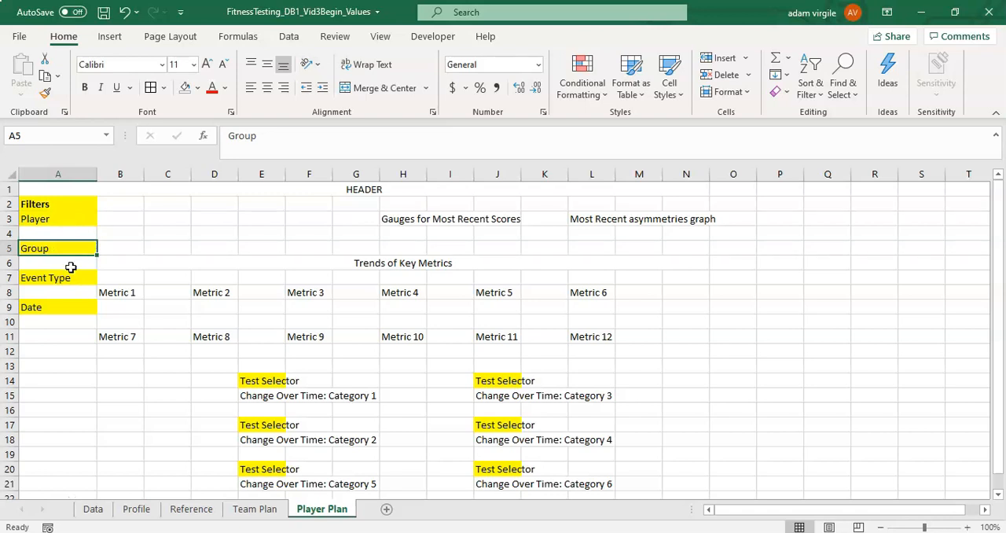
click(44, 277)
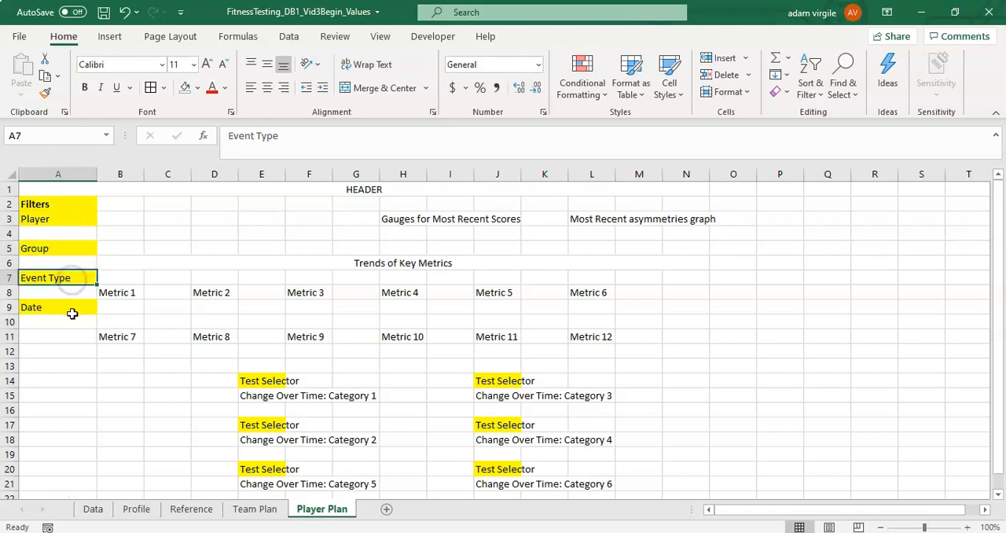
click(72, 307)
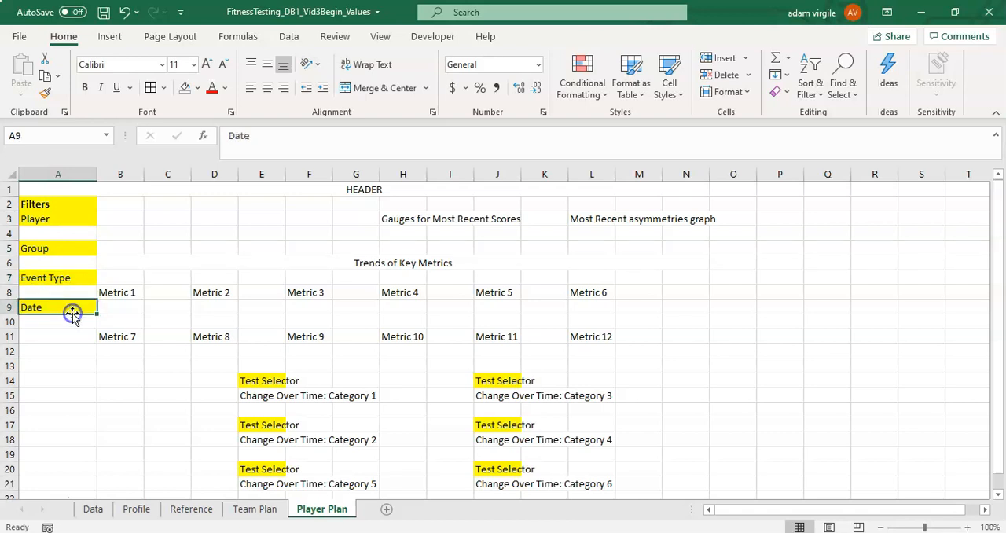
mouse_move(327, 236)
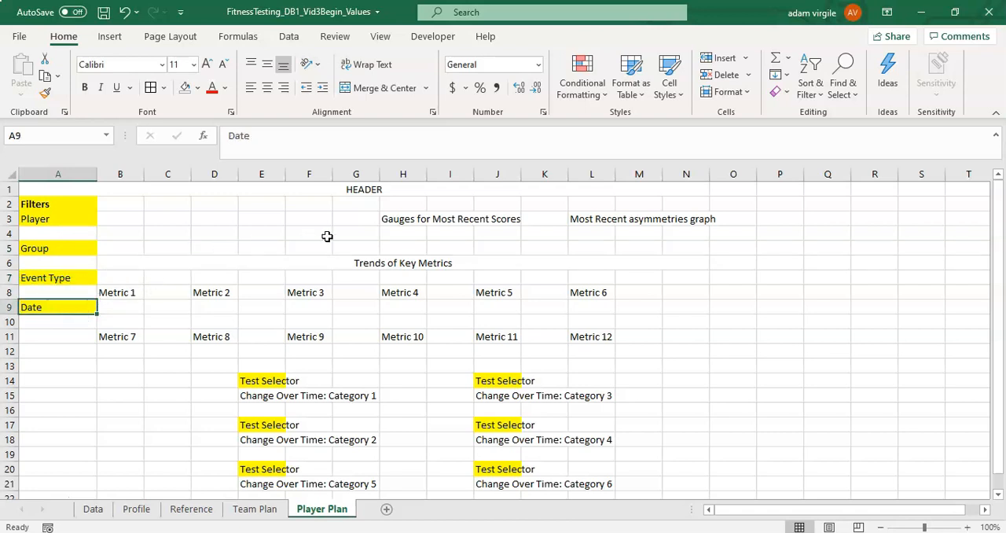
mouse_move(400, 300)
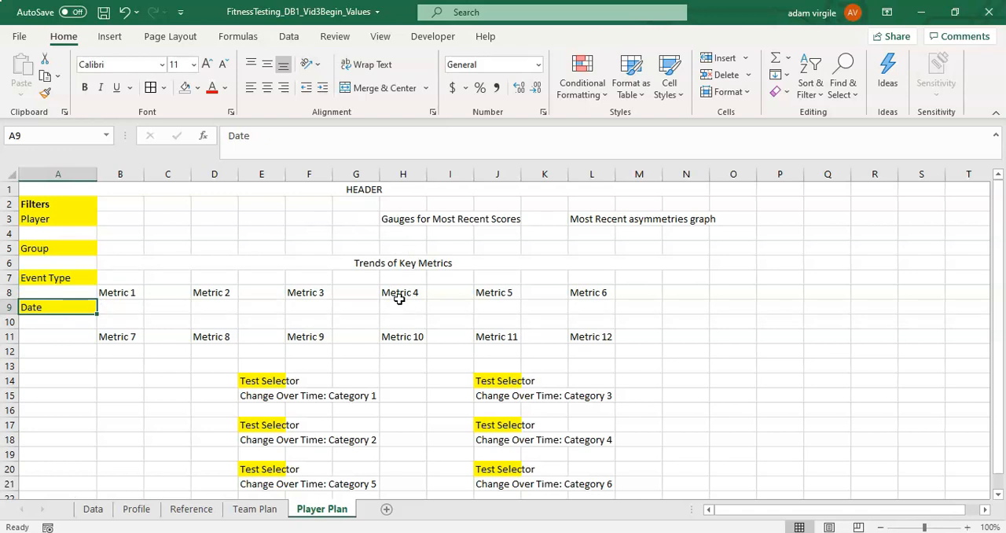
click(403, 219)
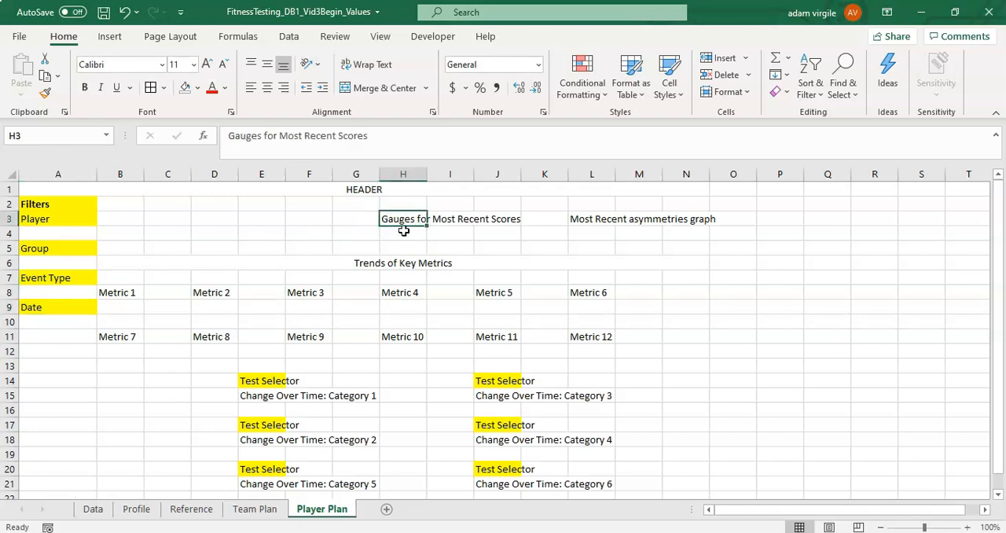
click(591, 219)
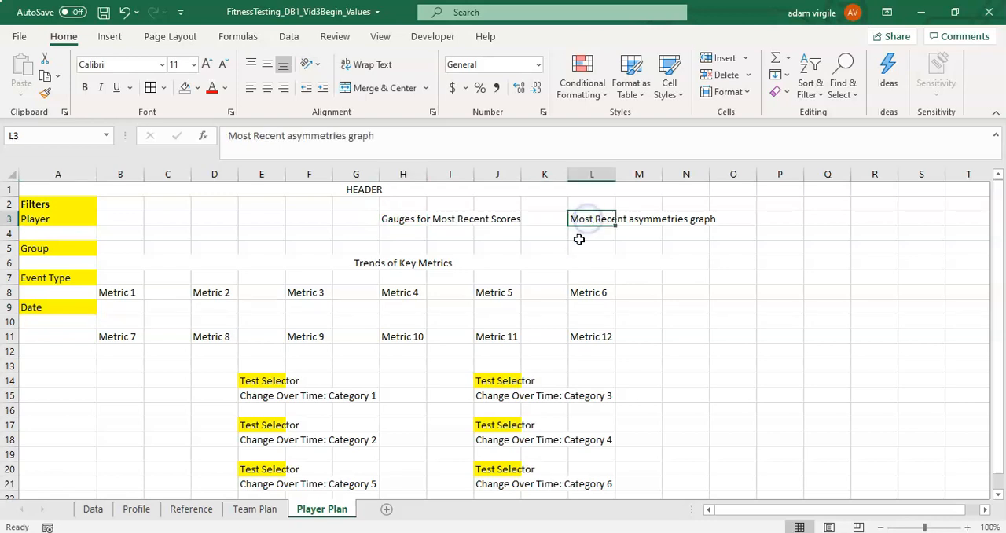
mouse_move(583, 253)
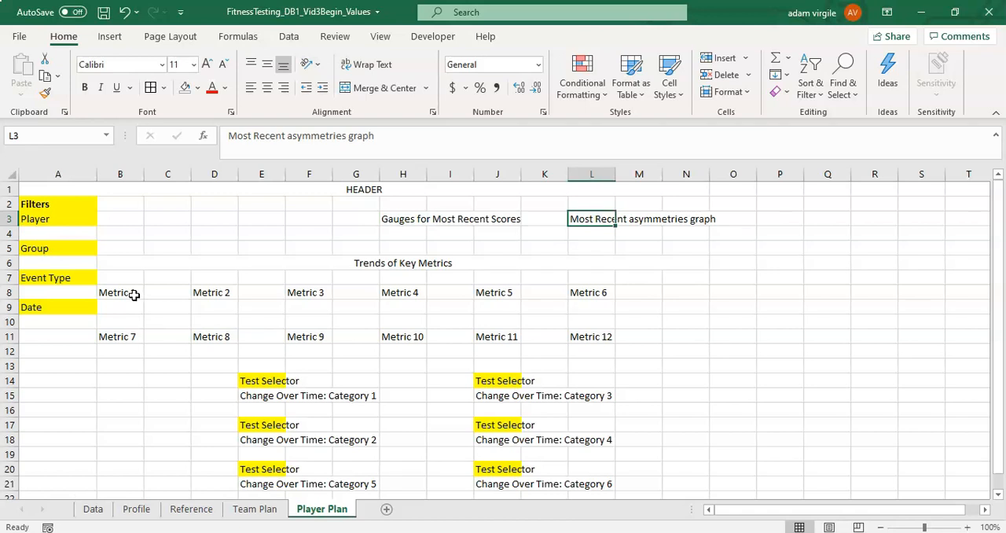
mouse_move(358, 264)
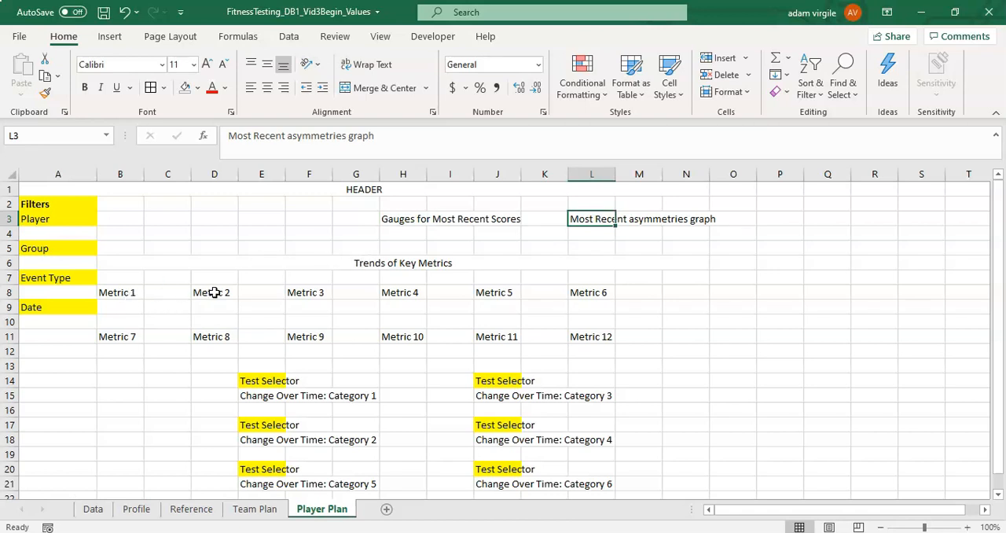
mouse_move(244, 311)
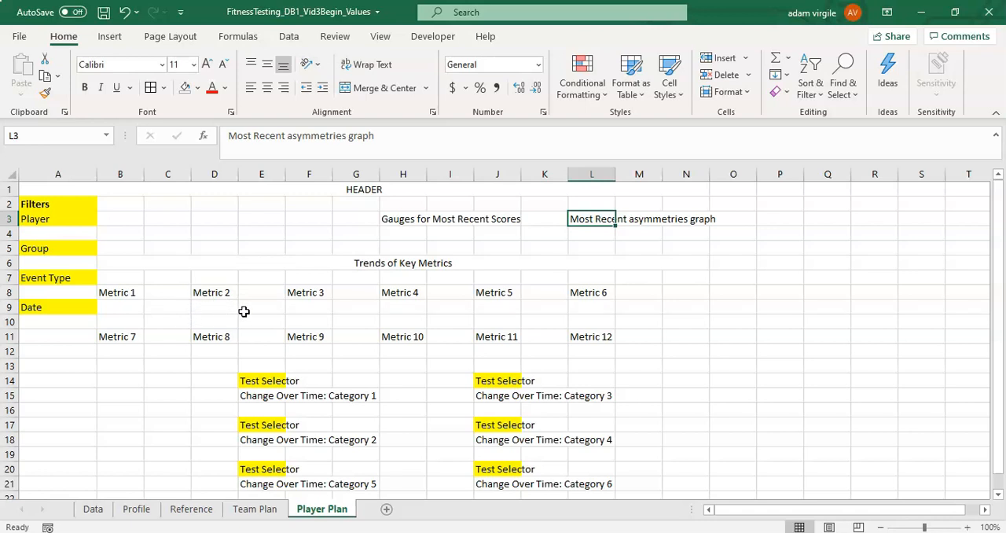
mouse_move(204, 299)
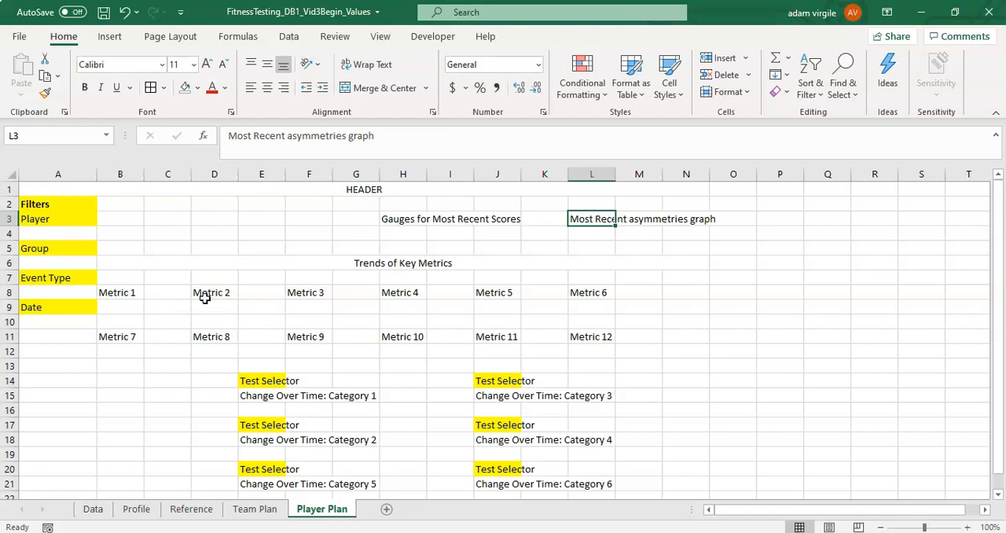
mouse_move(297, 297)
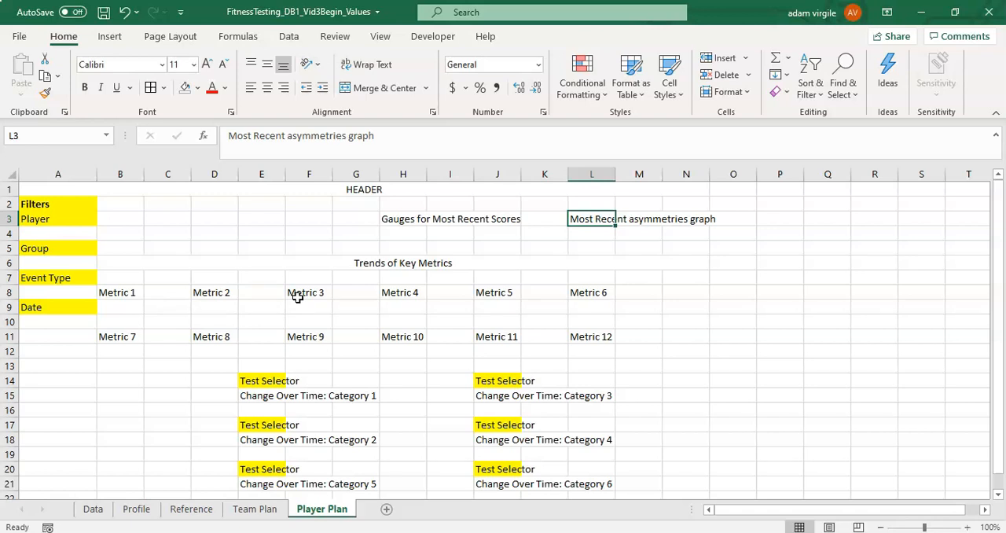
scroll(down, 3)
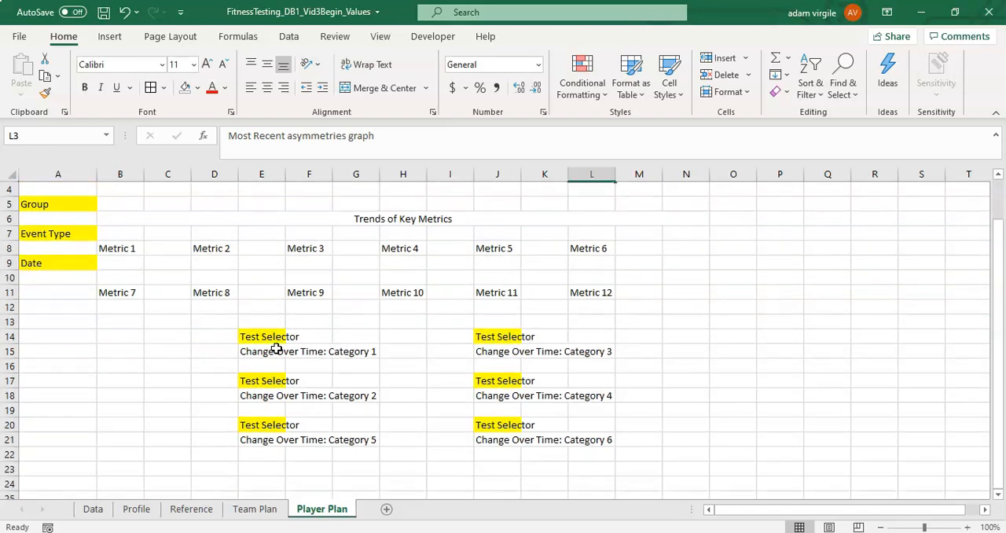
mouse_move(497, 343)
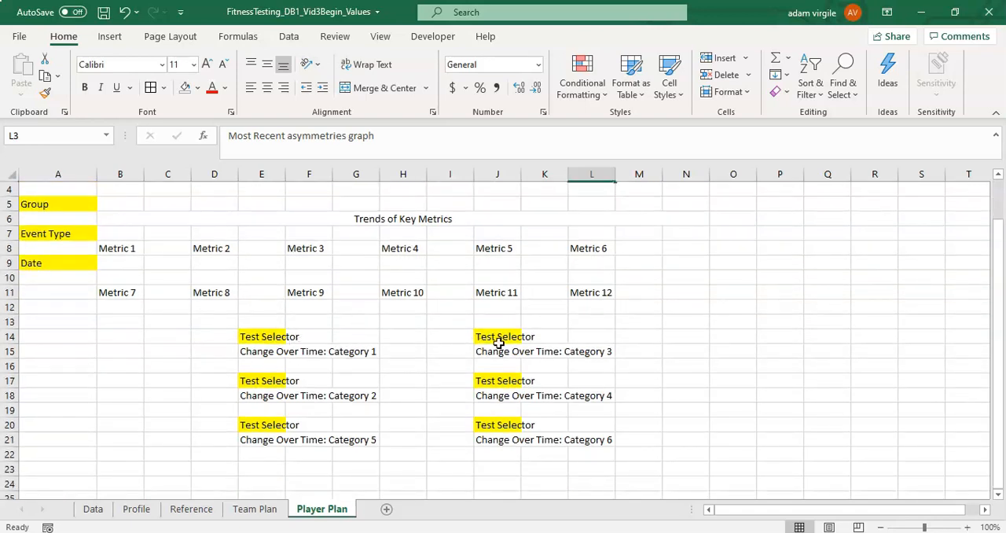
scroll(up, 3)
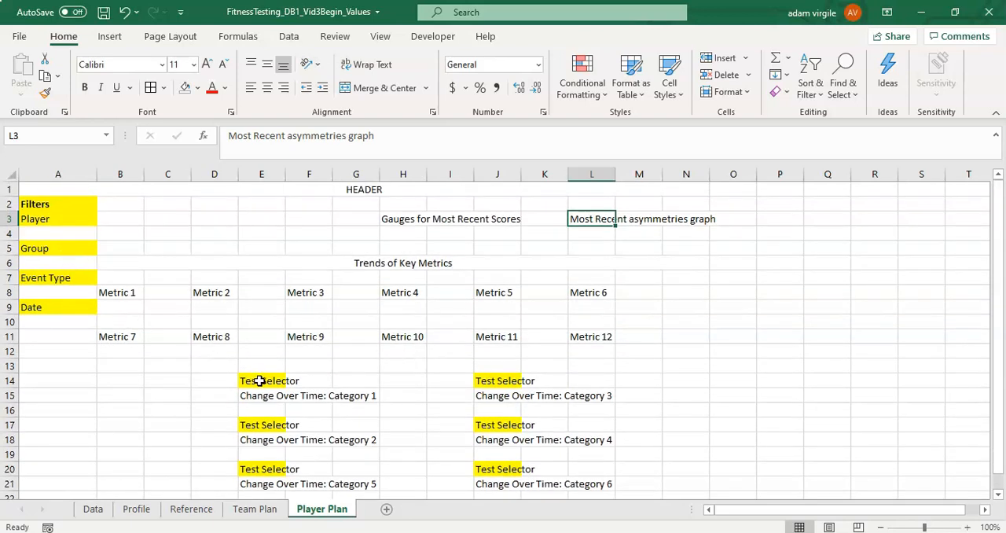
mouse_move(426, 386)
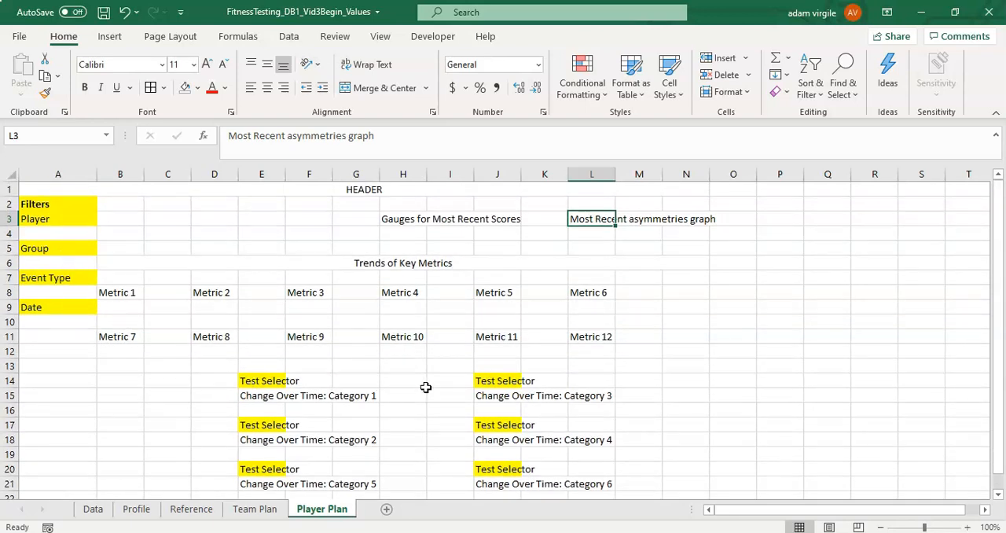
scroll(down, 3)
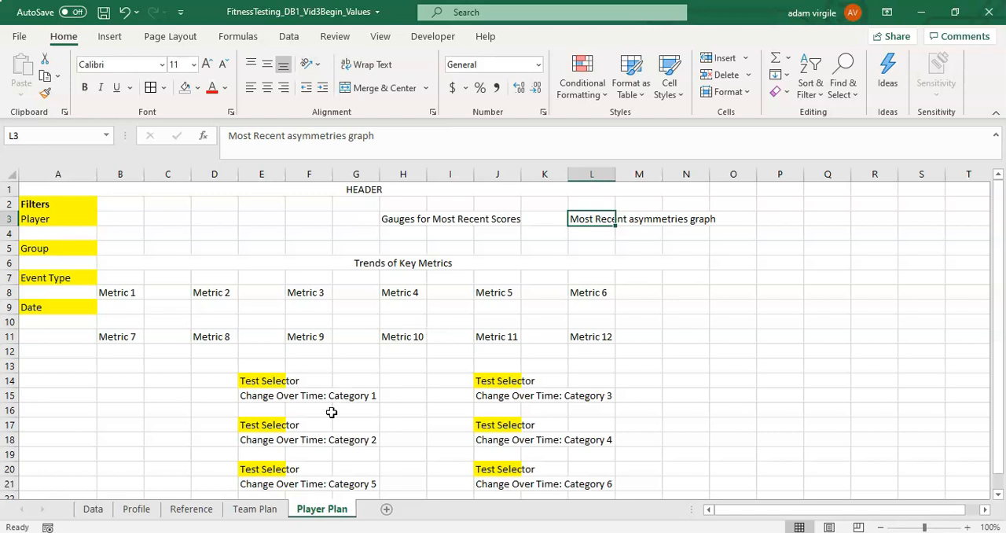
mouse_move(322, 407)
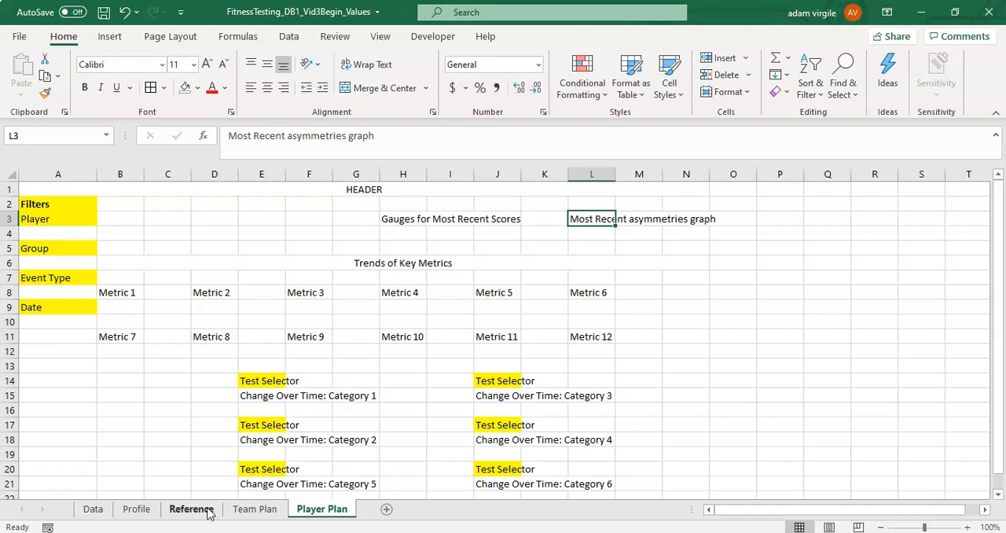
mouse_move(258, 422)
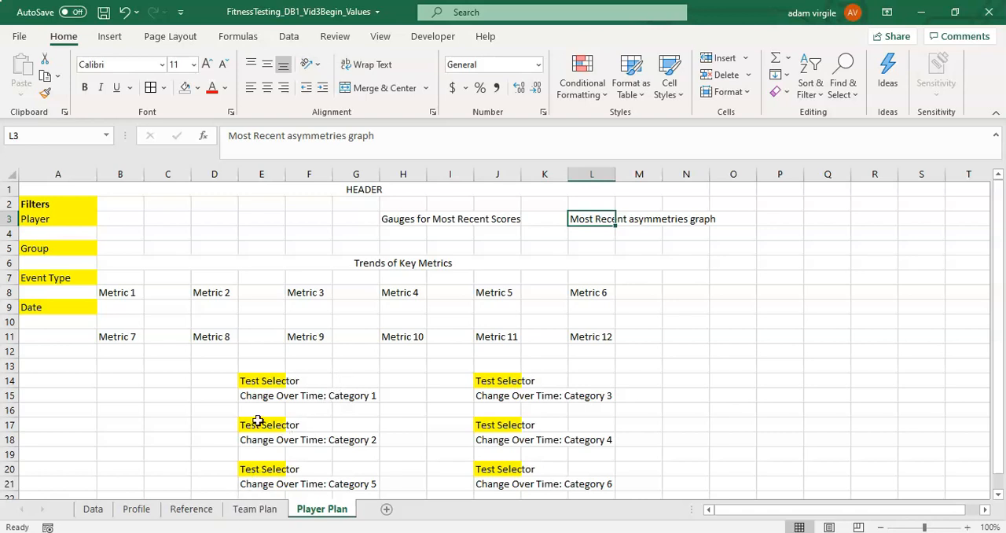